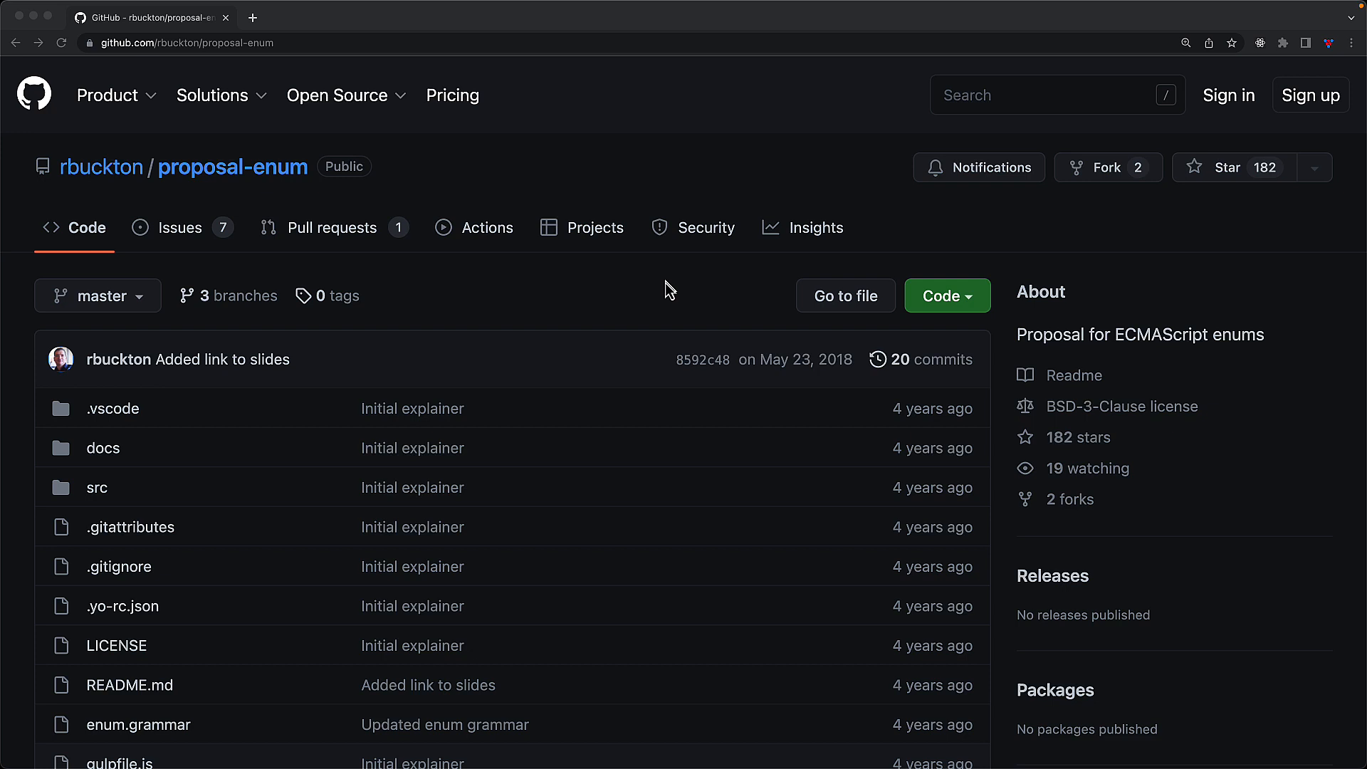
mouse_move(1302, 626)
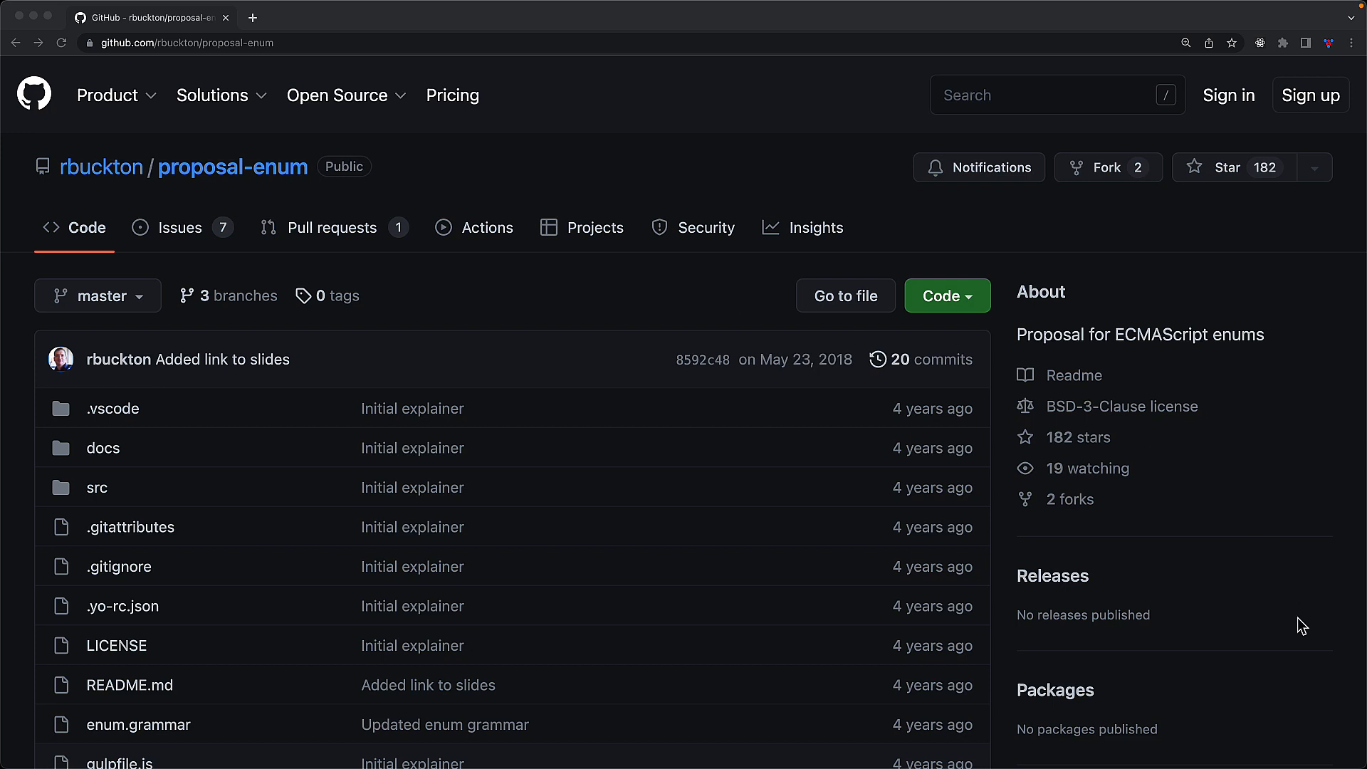
- Write a LoginMode enum with email and social, log both, then insert app first
scroll(down, 3)
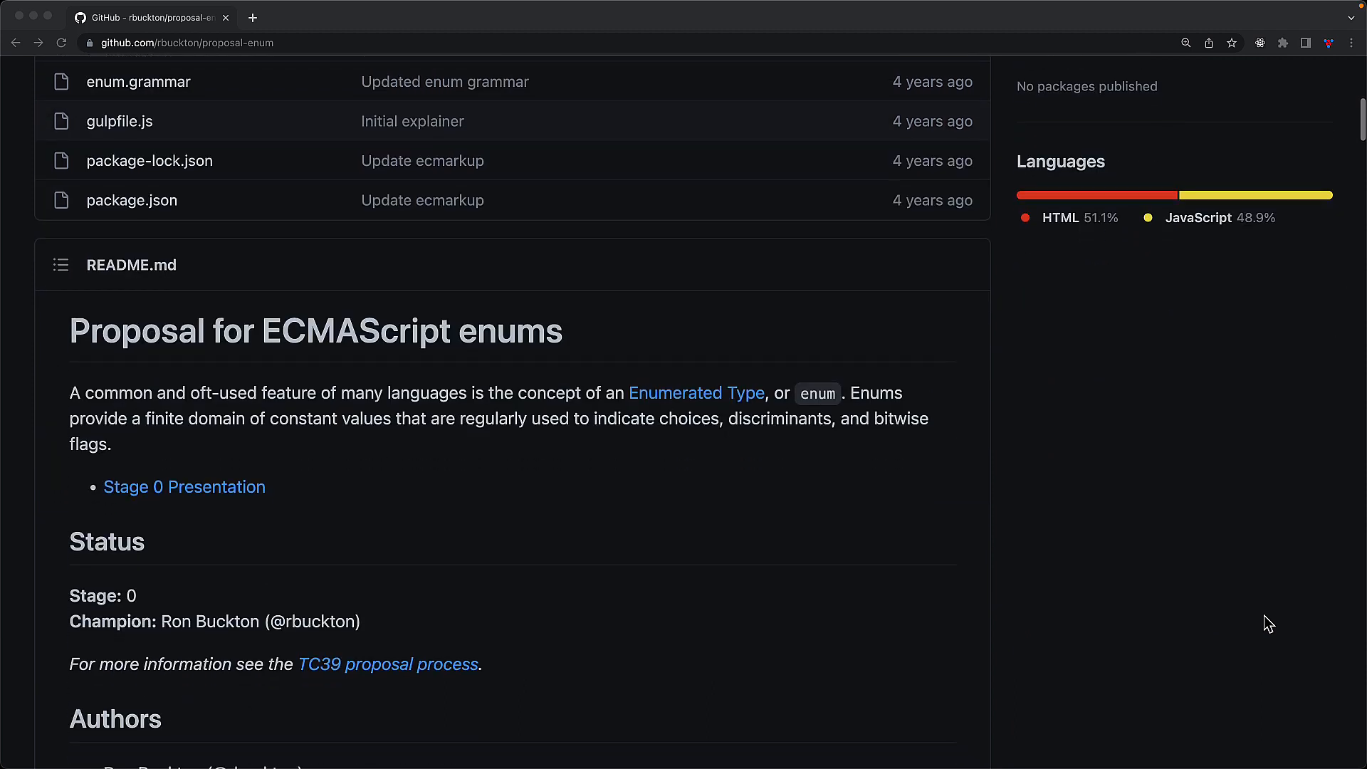
scroll(down, 3)
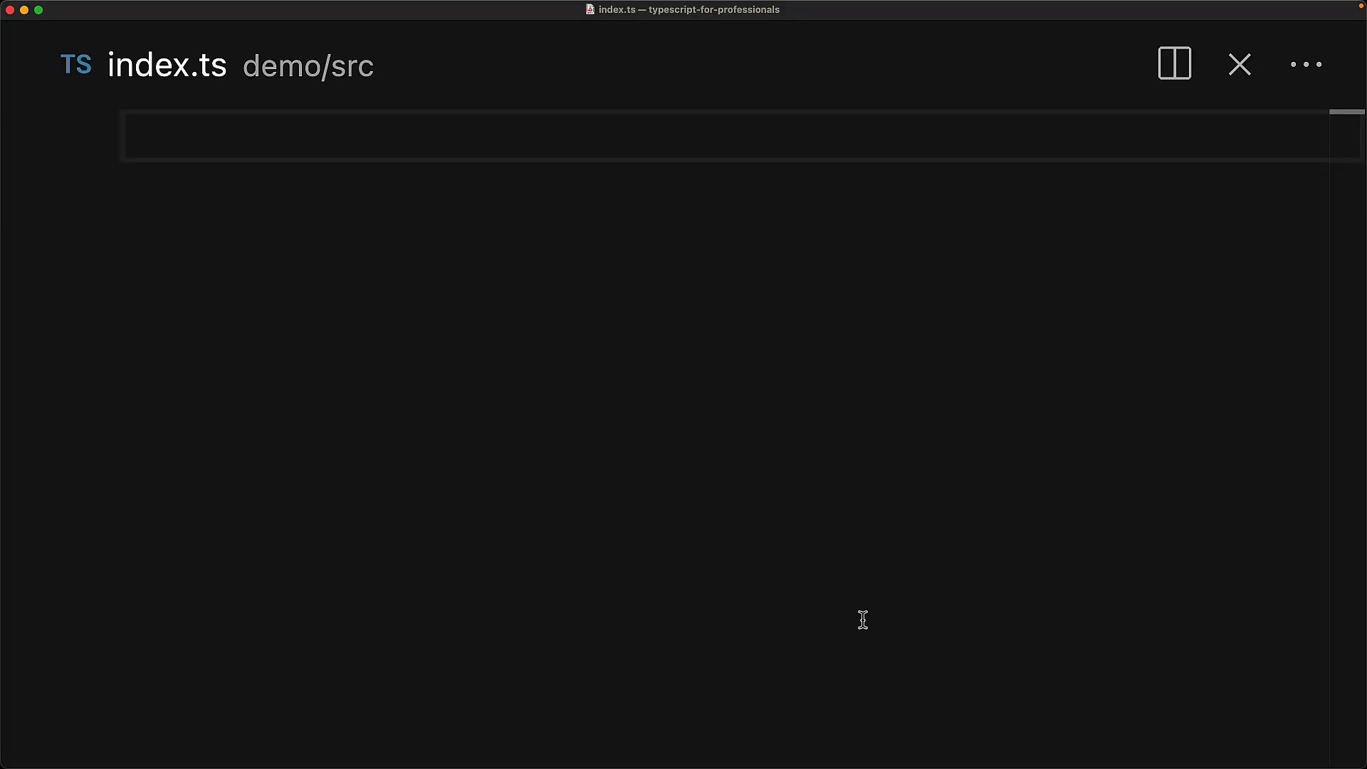
text(enum LoginMode {)
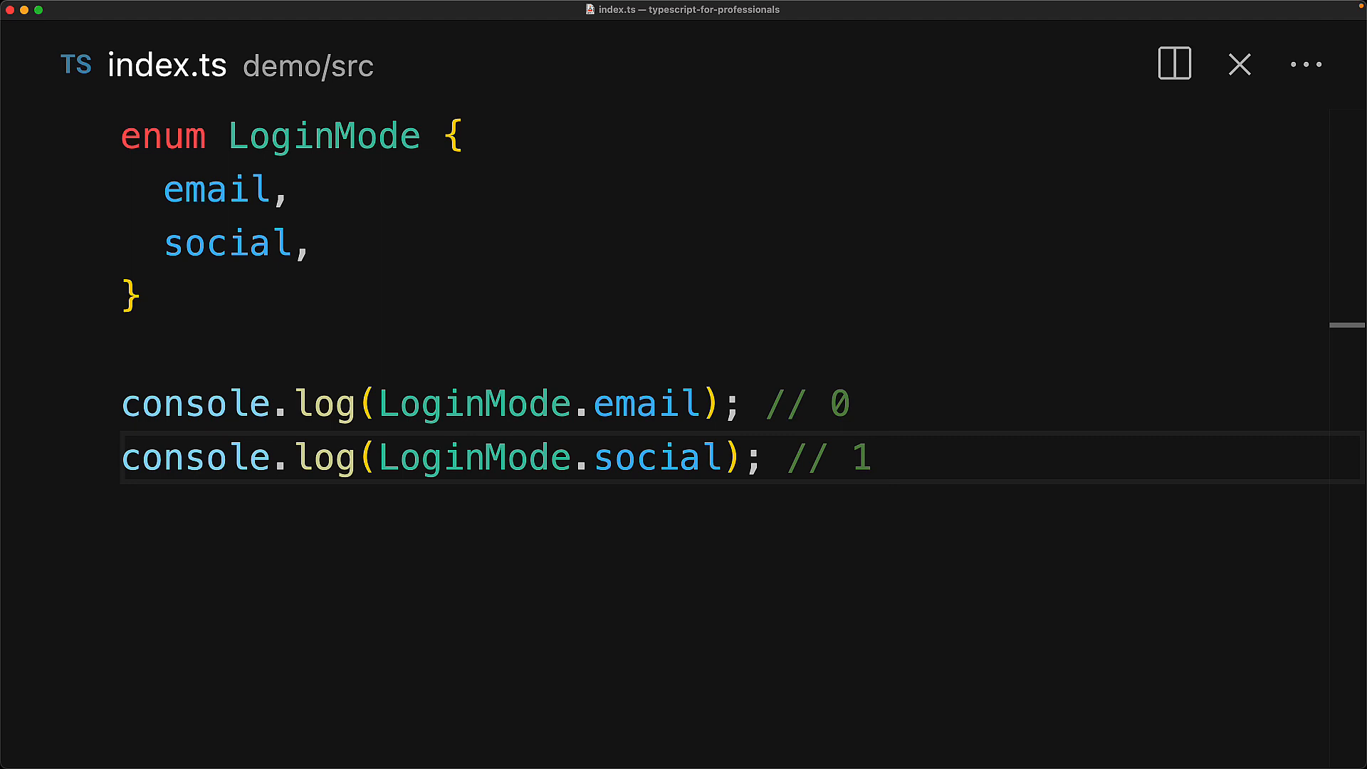
key(Enter)
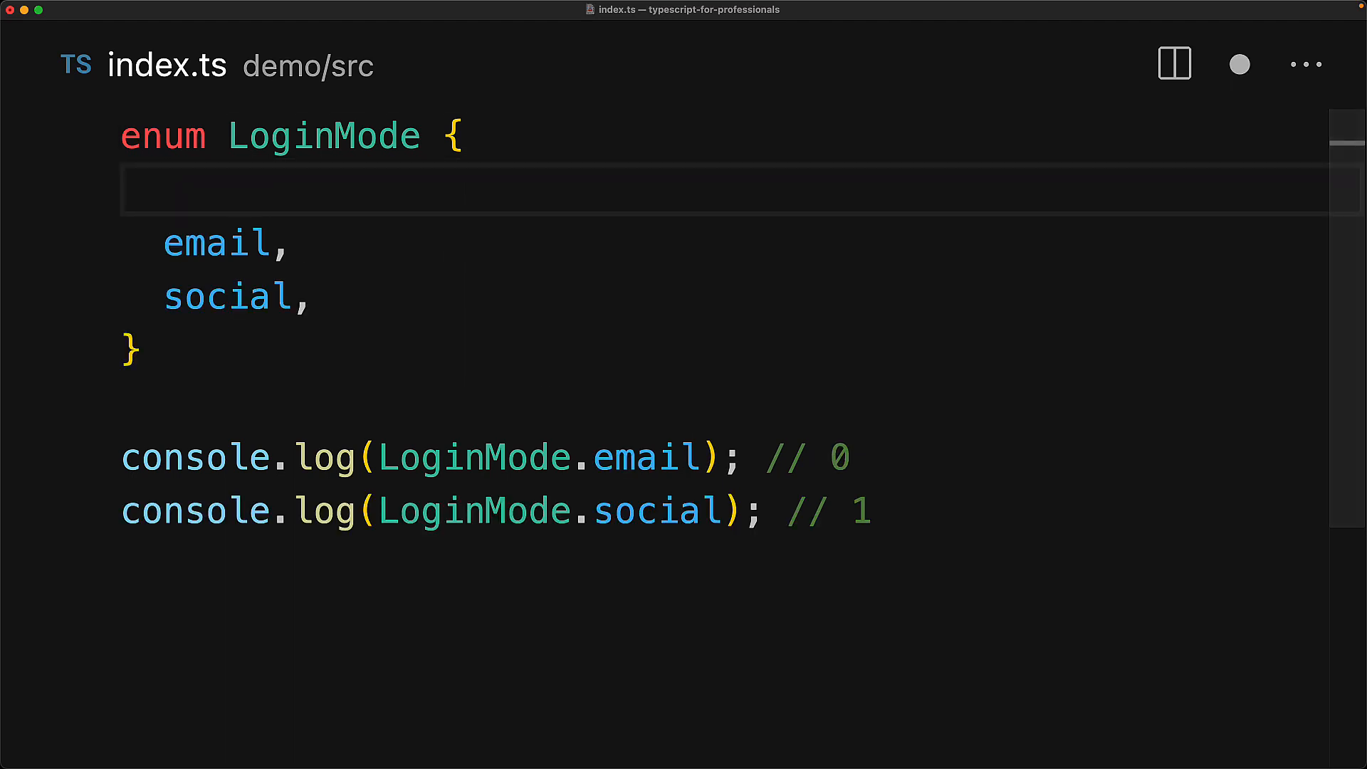
text(app,)
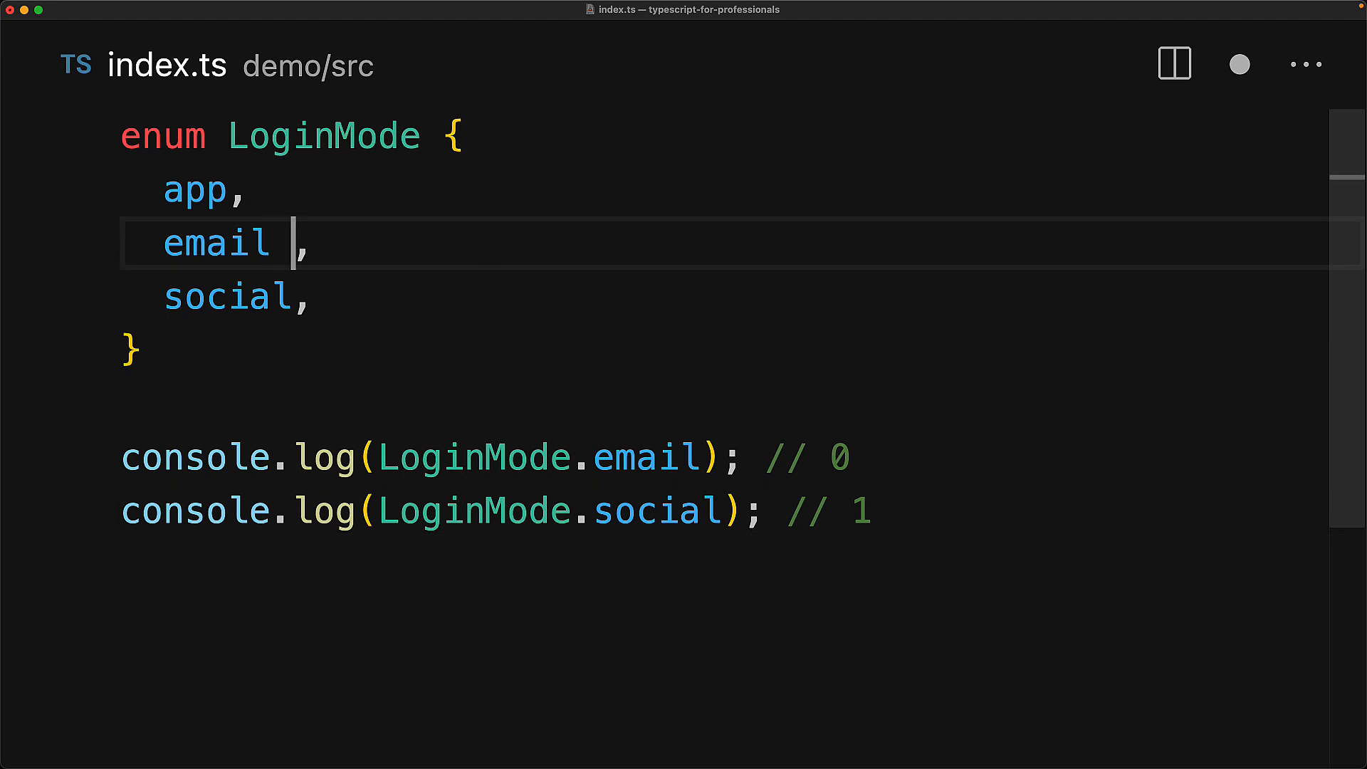
- Number the LoginMode members app = 0, email = 1, social = 2, dropping the console.log lines
text(= 0)
click(725, 296)
text( = 1)
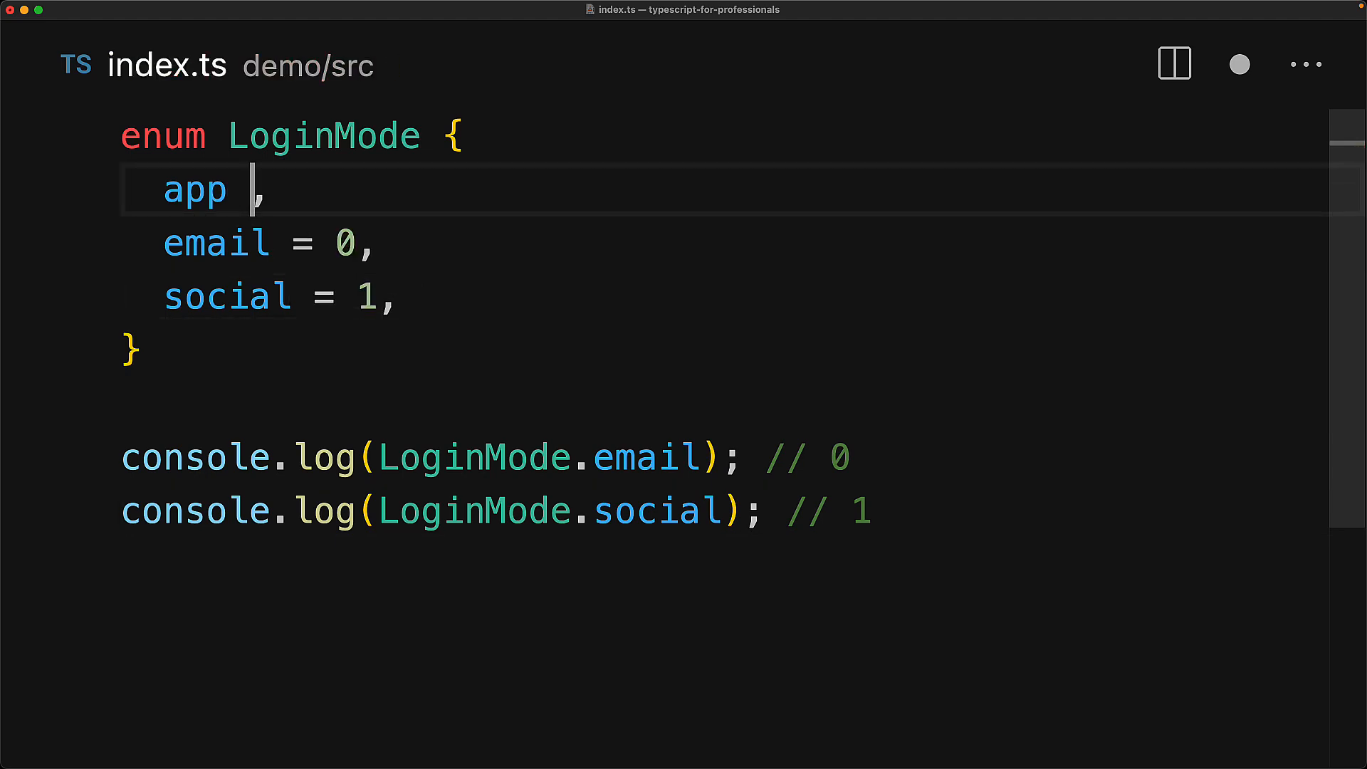
text(= 2)
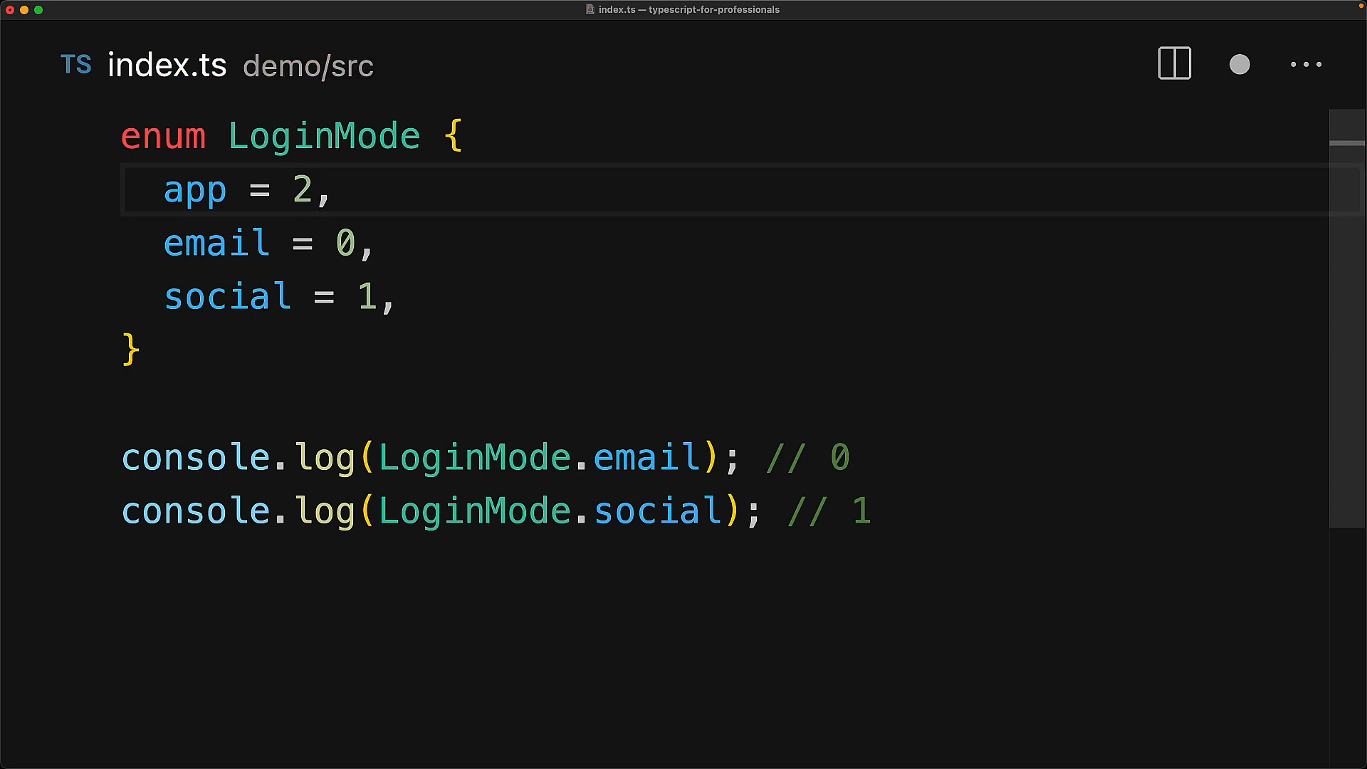
mouse_move(671, 316)
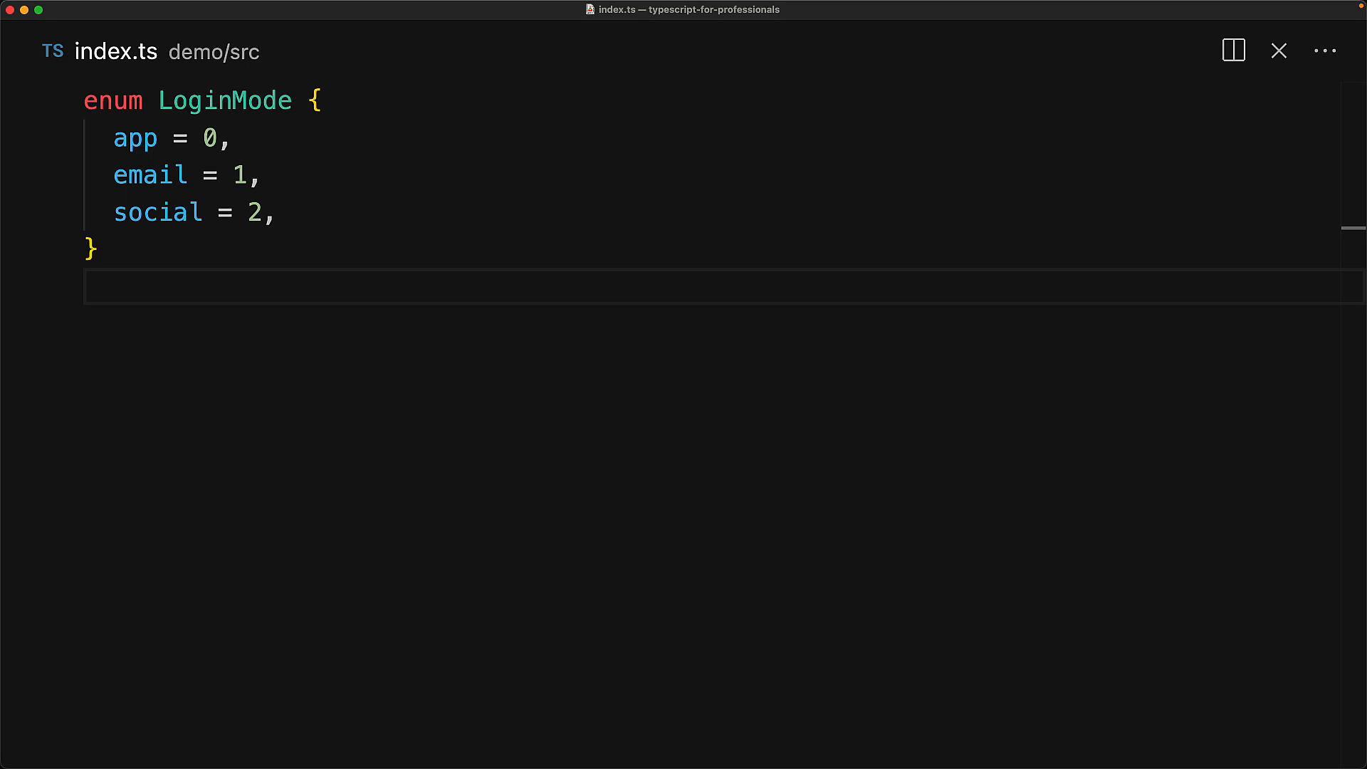
text(function initiateLogin(mode: LoginMode) {)
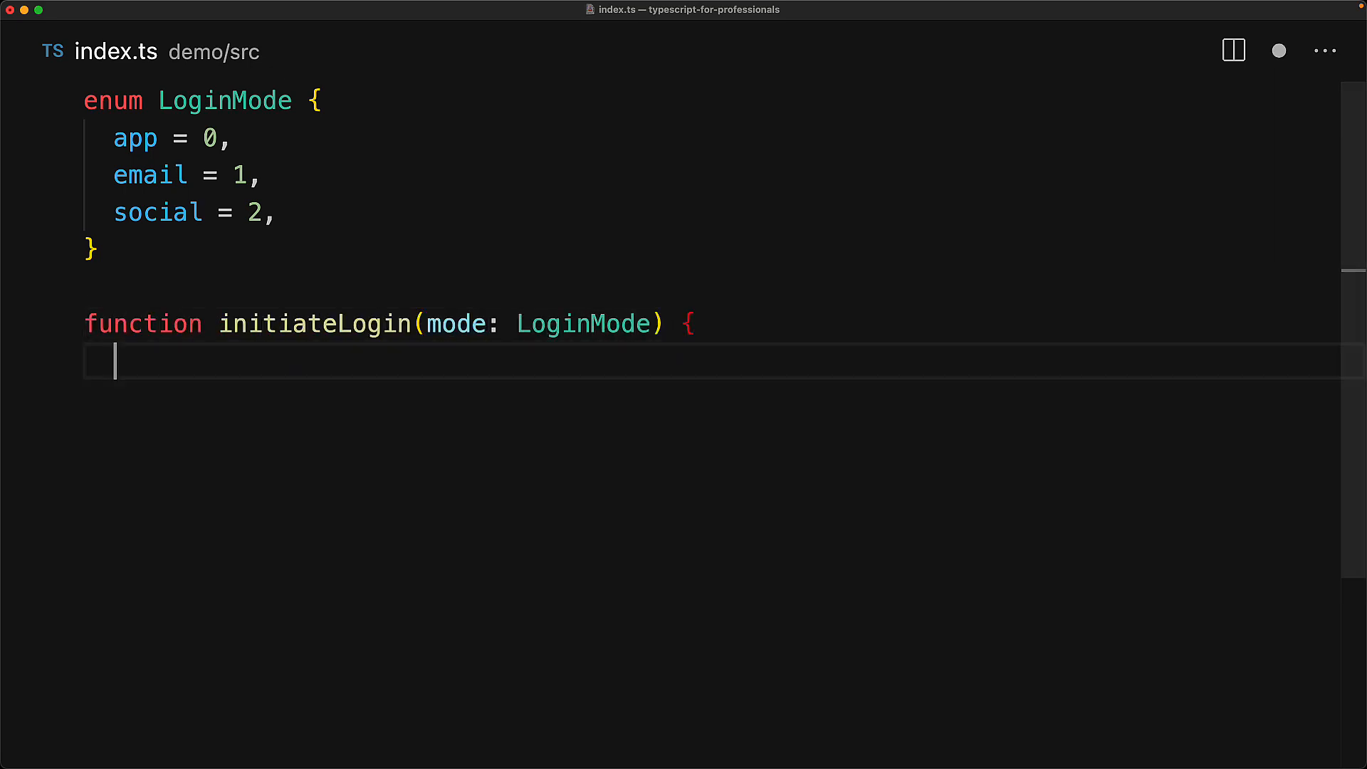
text(// ...)
text(})
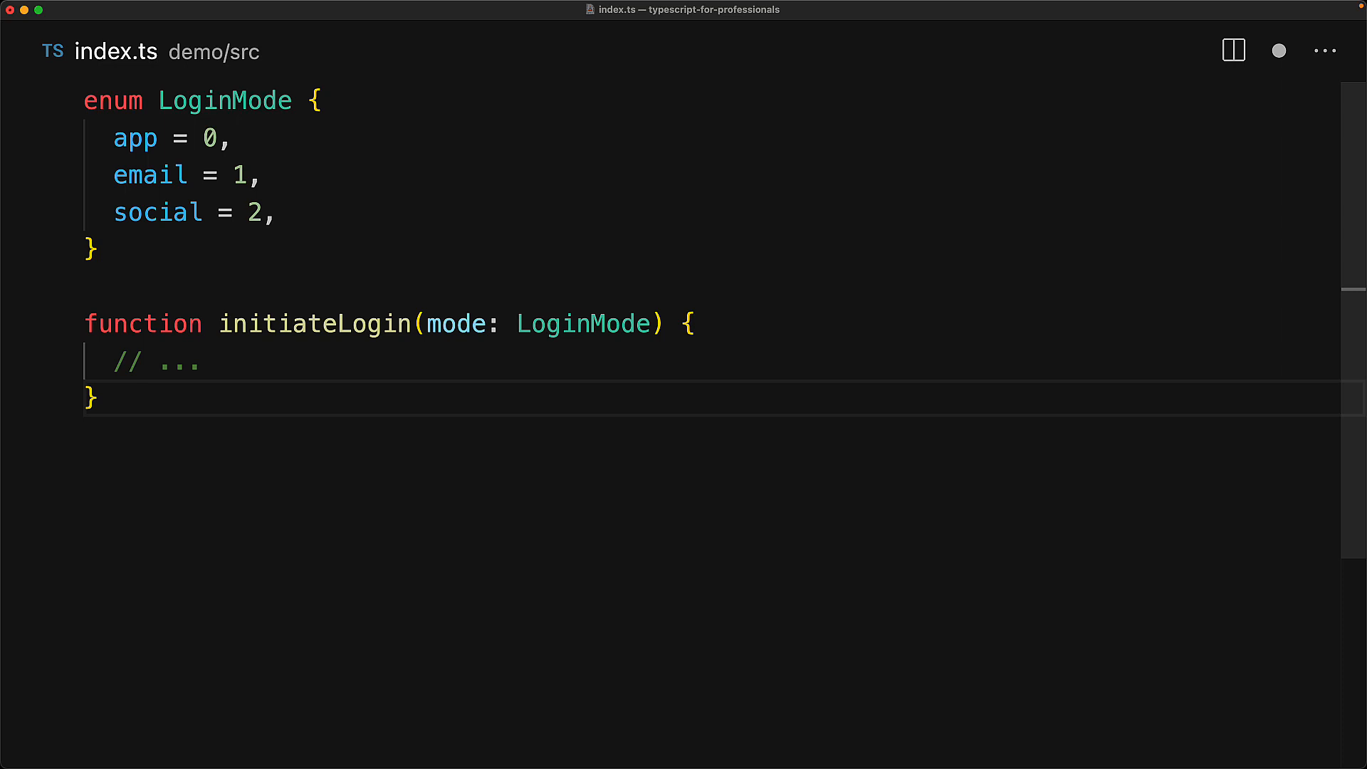
text(initiateLogin(LoginMode.app);)
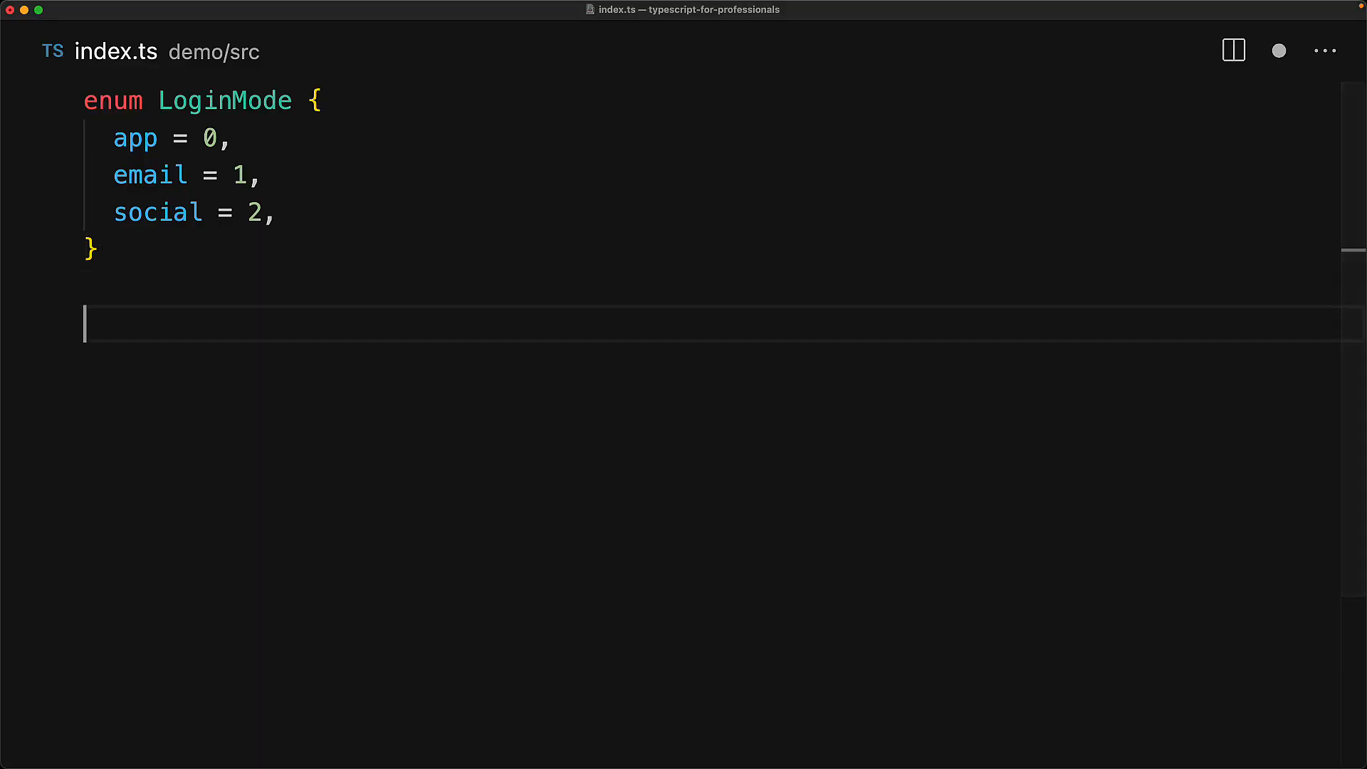
- Add a '// Lookup and reverse lookup' comment logging LoginMode['app'] and LoginMode[0]
text(// Lookup and reverse lookup)
text(console.log(LoginMode[0]); // 'app')
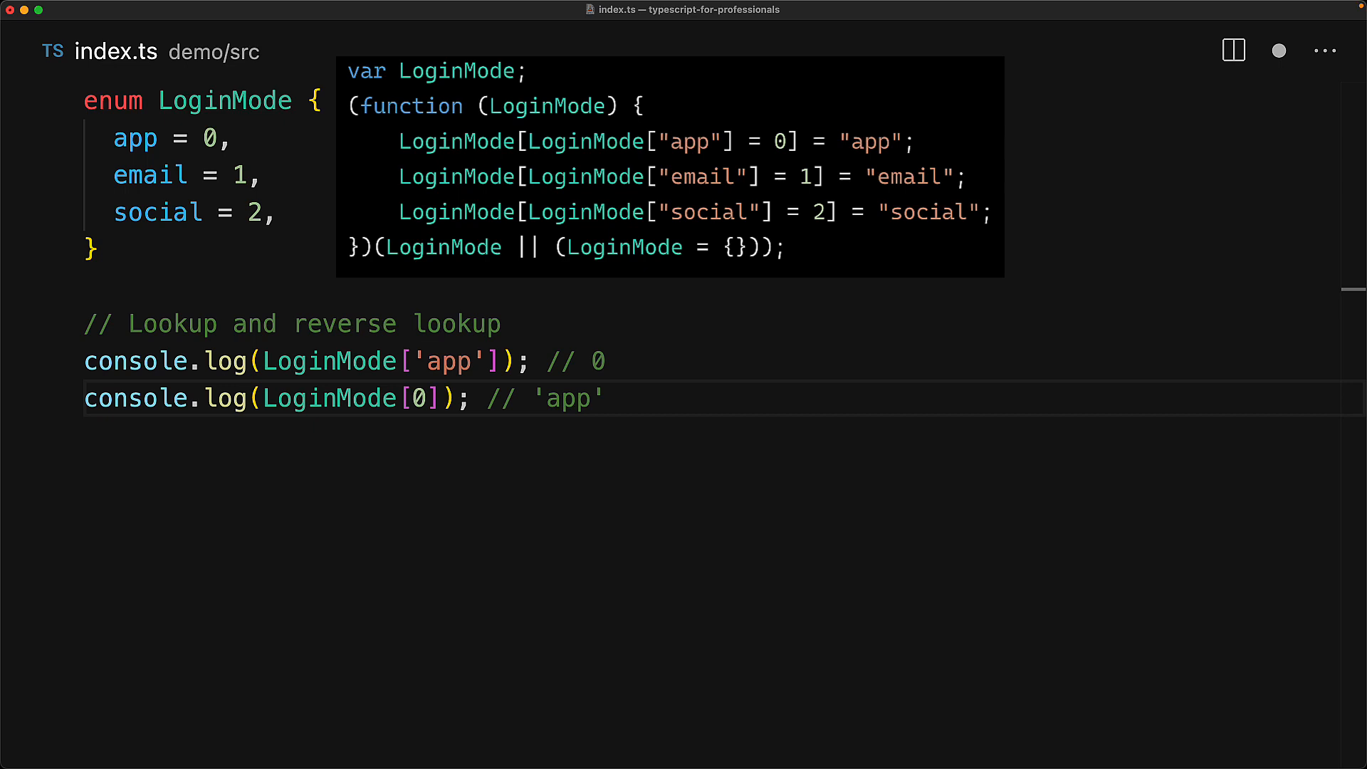
mouse_move(715, 218)
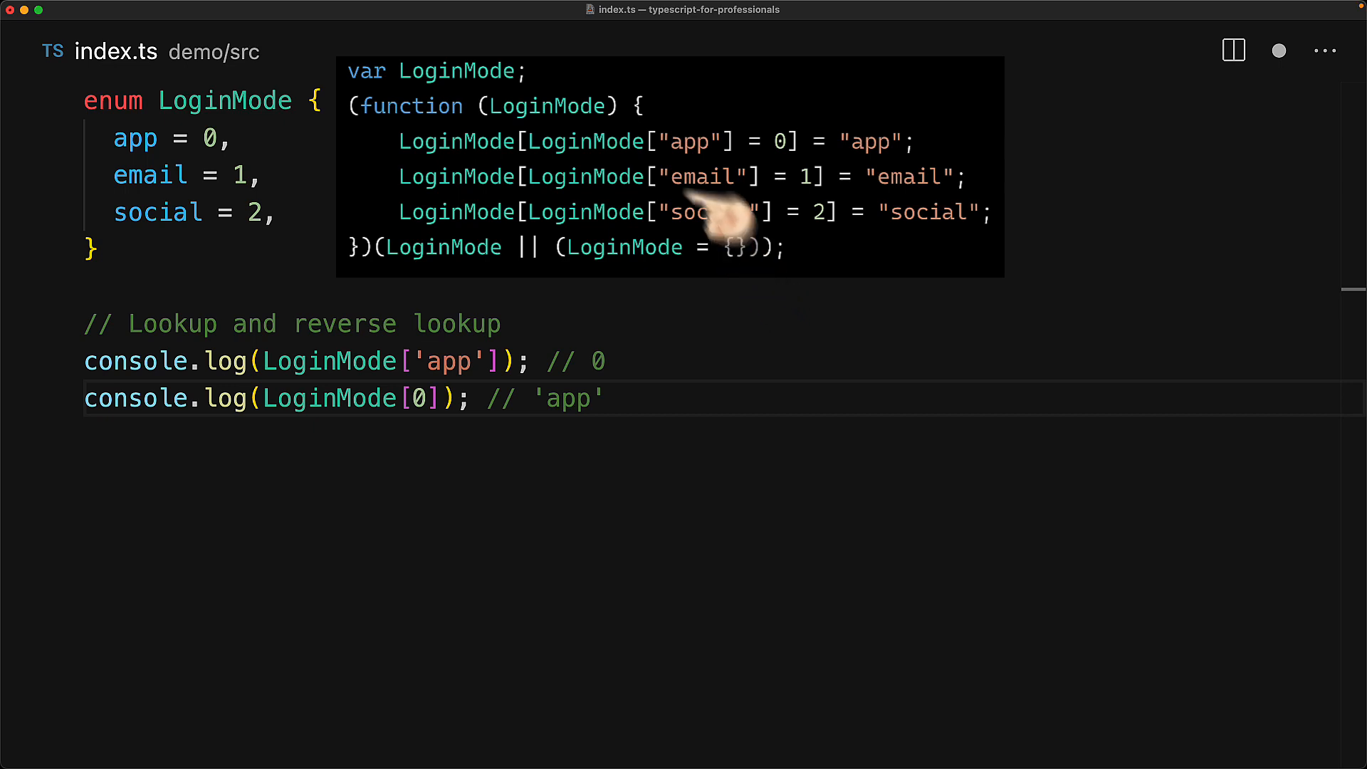
mouse_move(637, 78)
text(const keys)
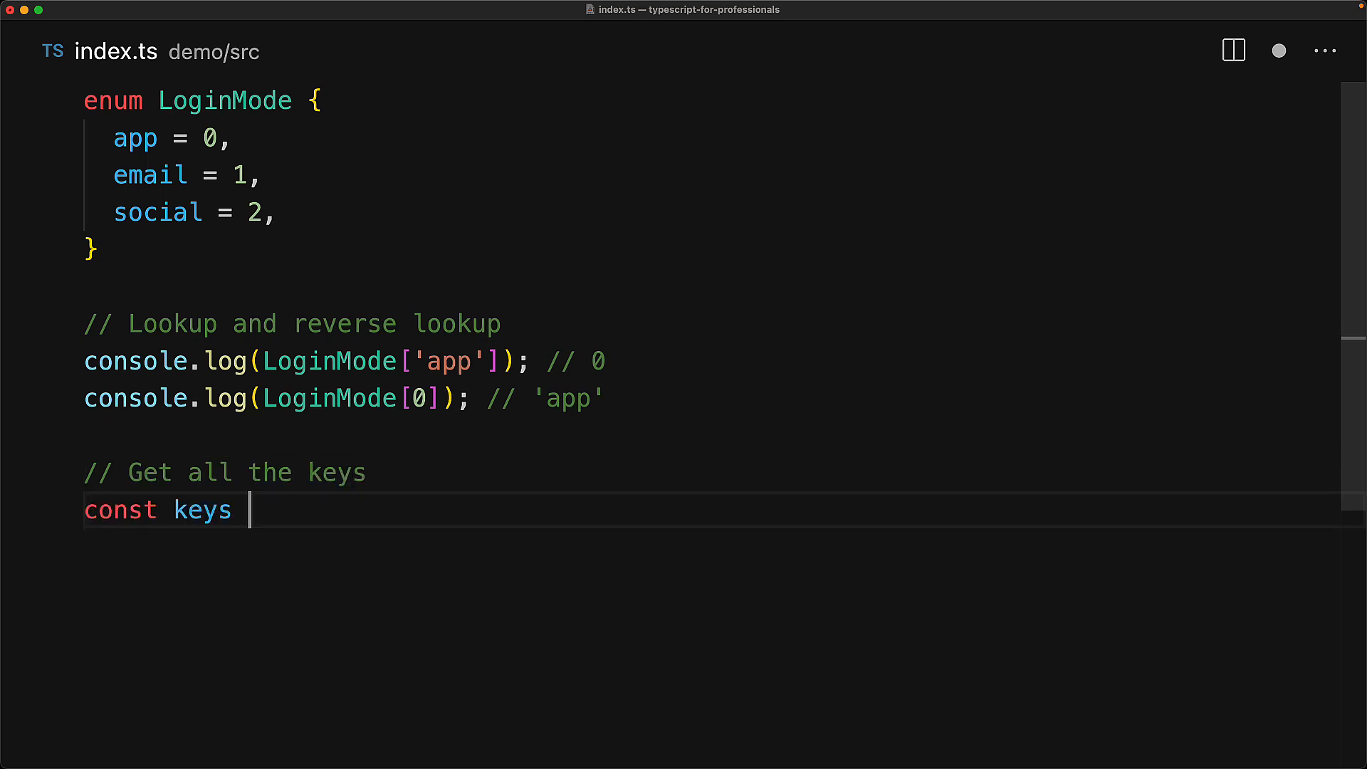
- Finish the Object.keys(LoginMode) lines, then give app and email string values 'app' and 'email'
text(= Object.keys(LoginMode);)
text(// Want: ['app', 'email', 'soci)
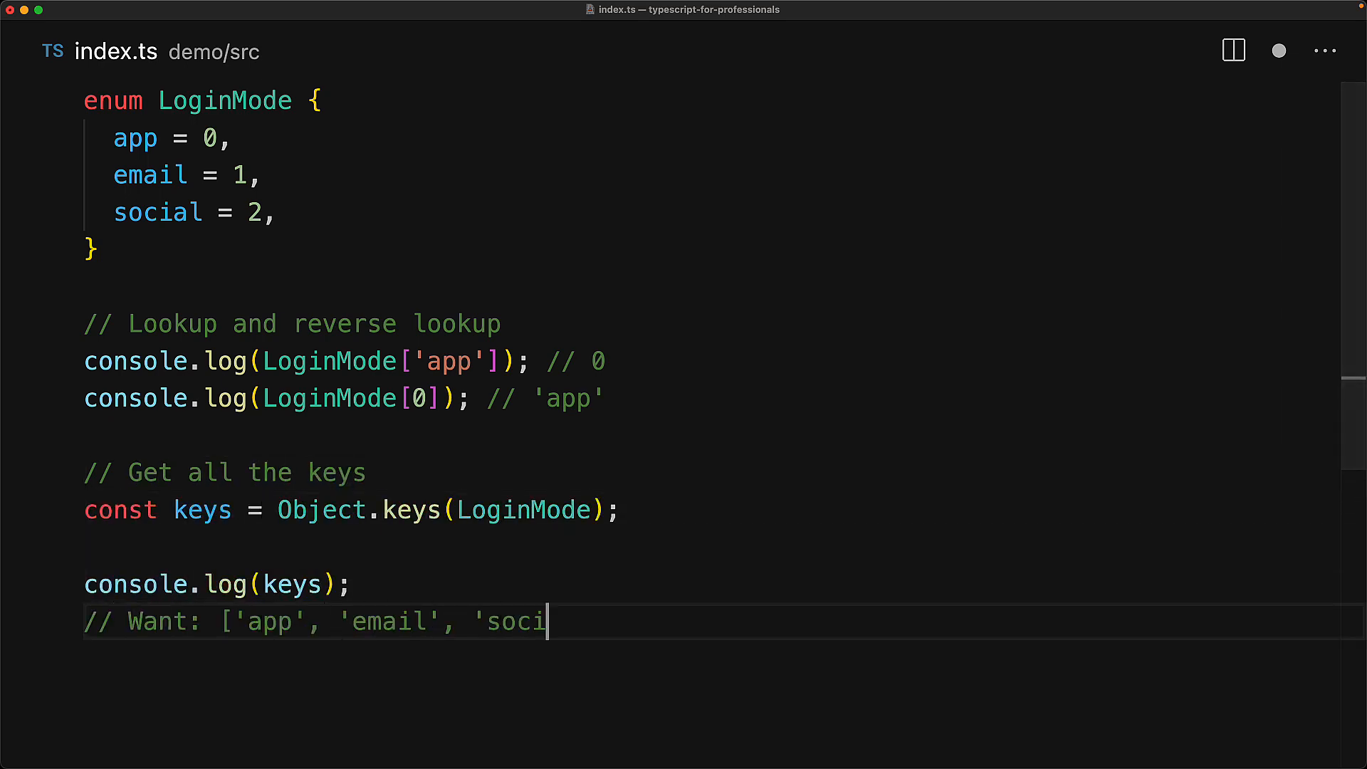
text(al'])
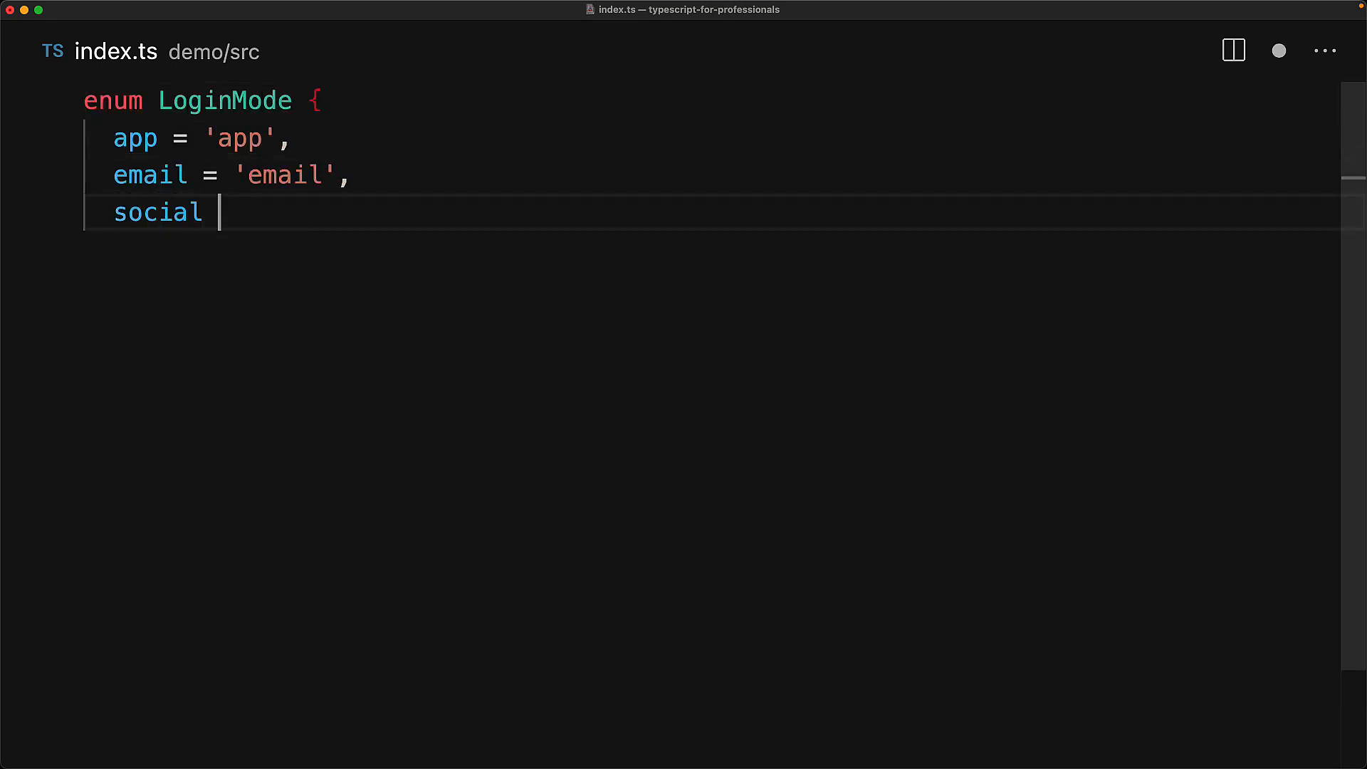
- Set social = 'social', log the enum keys, and start the exported initiateLogin in initiateLogin.ts
text(= 'social',)
text(})
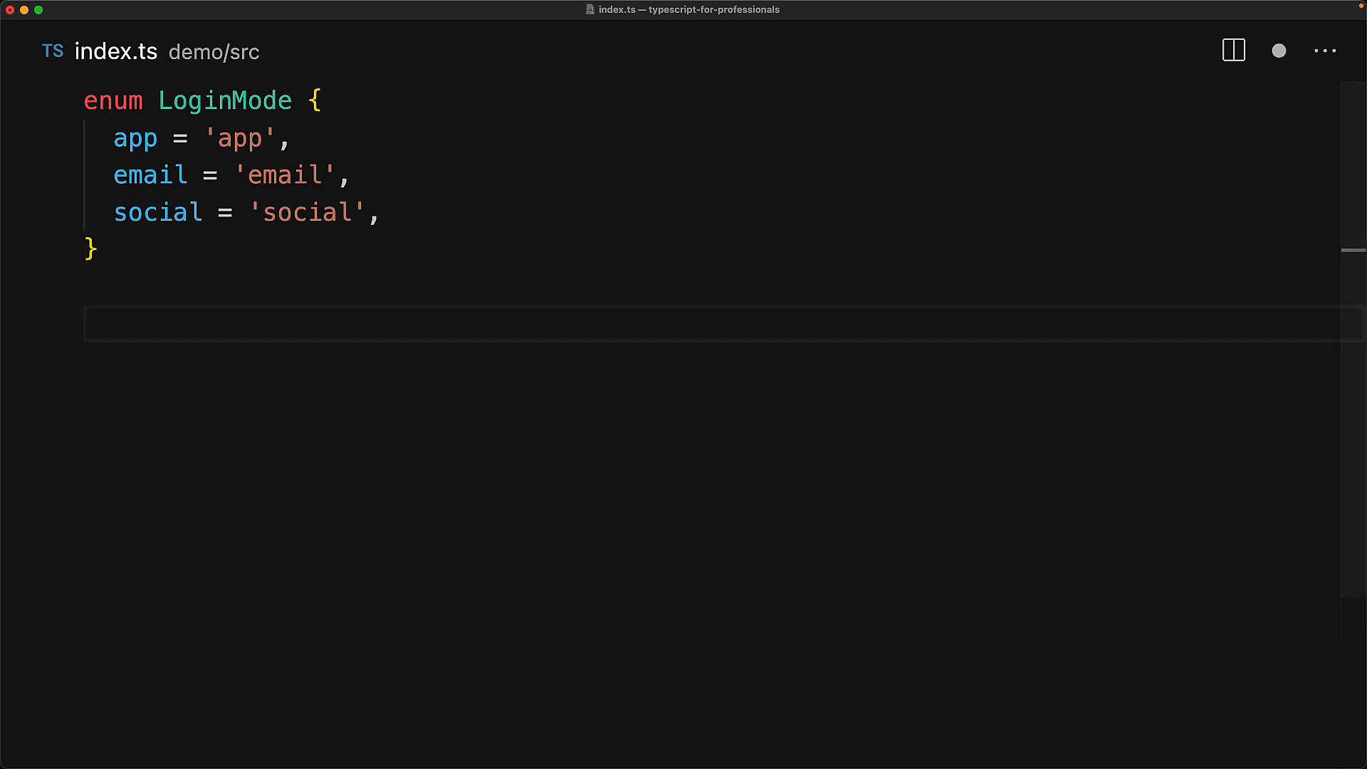
text(// Get all the keys)
text(cons)
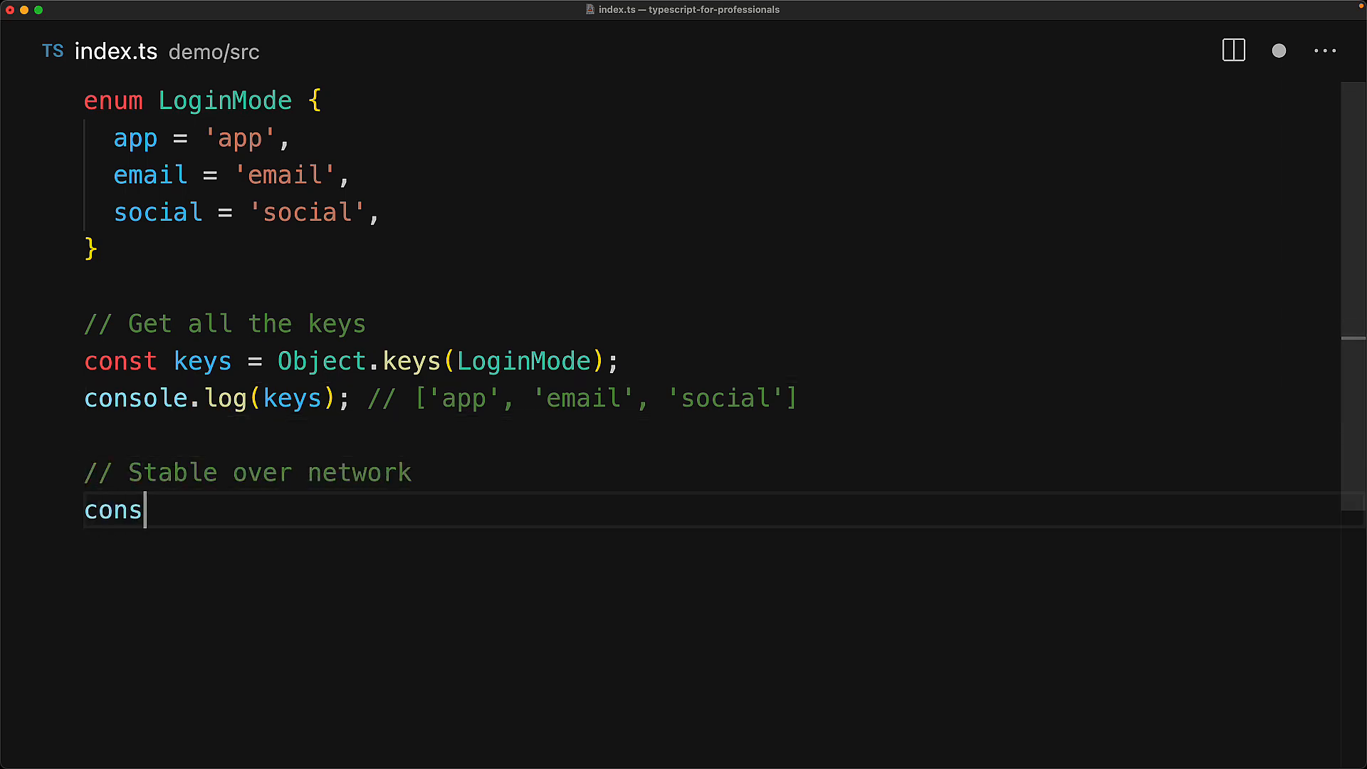
text(ole.log(LoginMode.app); // 'app')
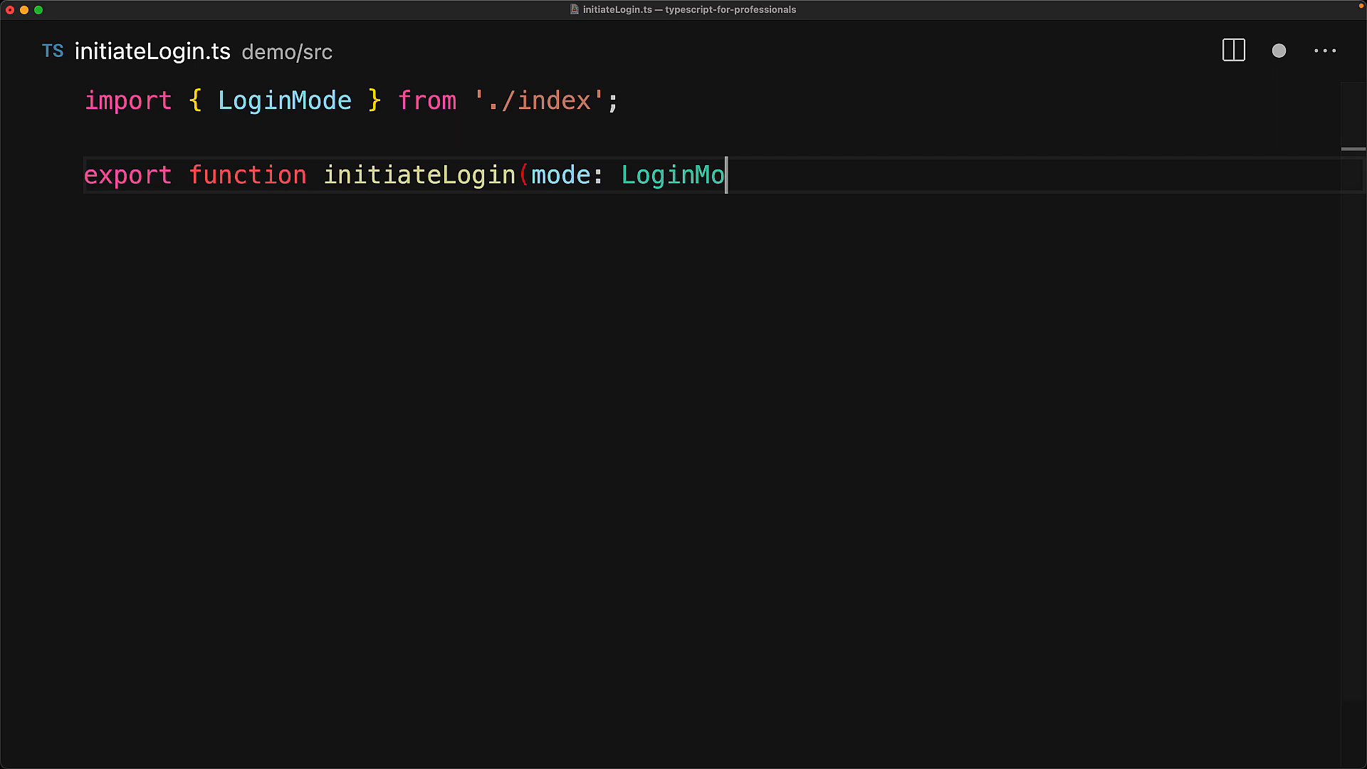
text(de) {)
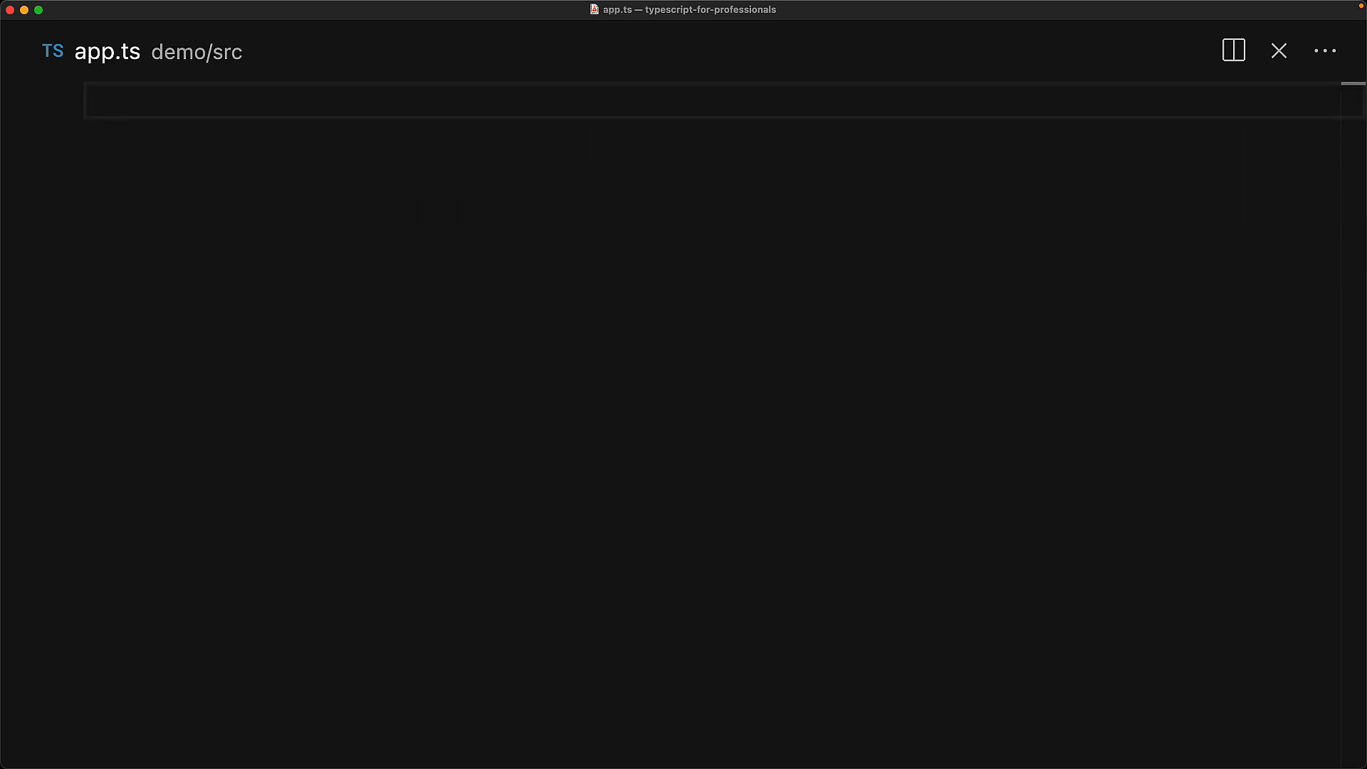
- In app.ts, import initiateLogin and call initiateLogin('app') commented // Error
text(import { initiateLogin } from './initiateLogin';)
text(initiateLogin('app'); // E)
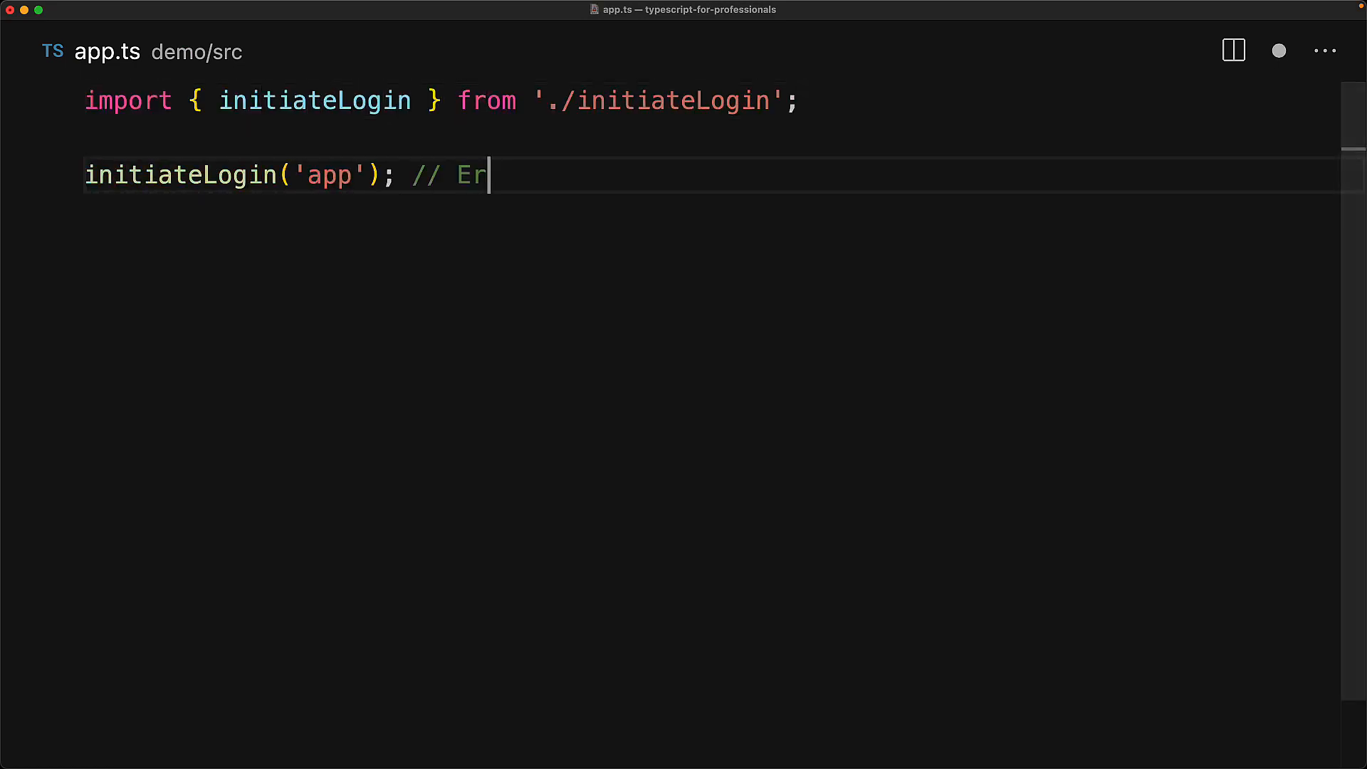
text(ror)
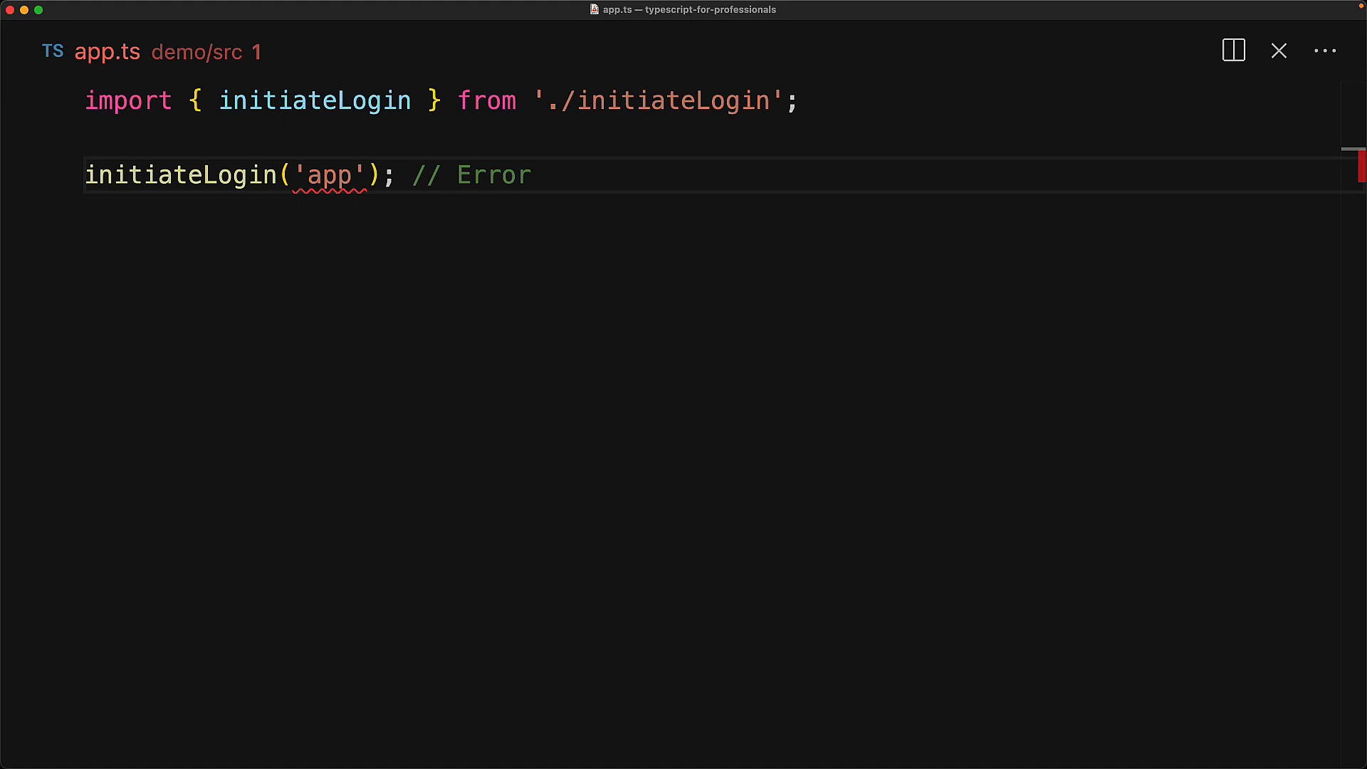
key(Enter)
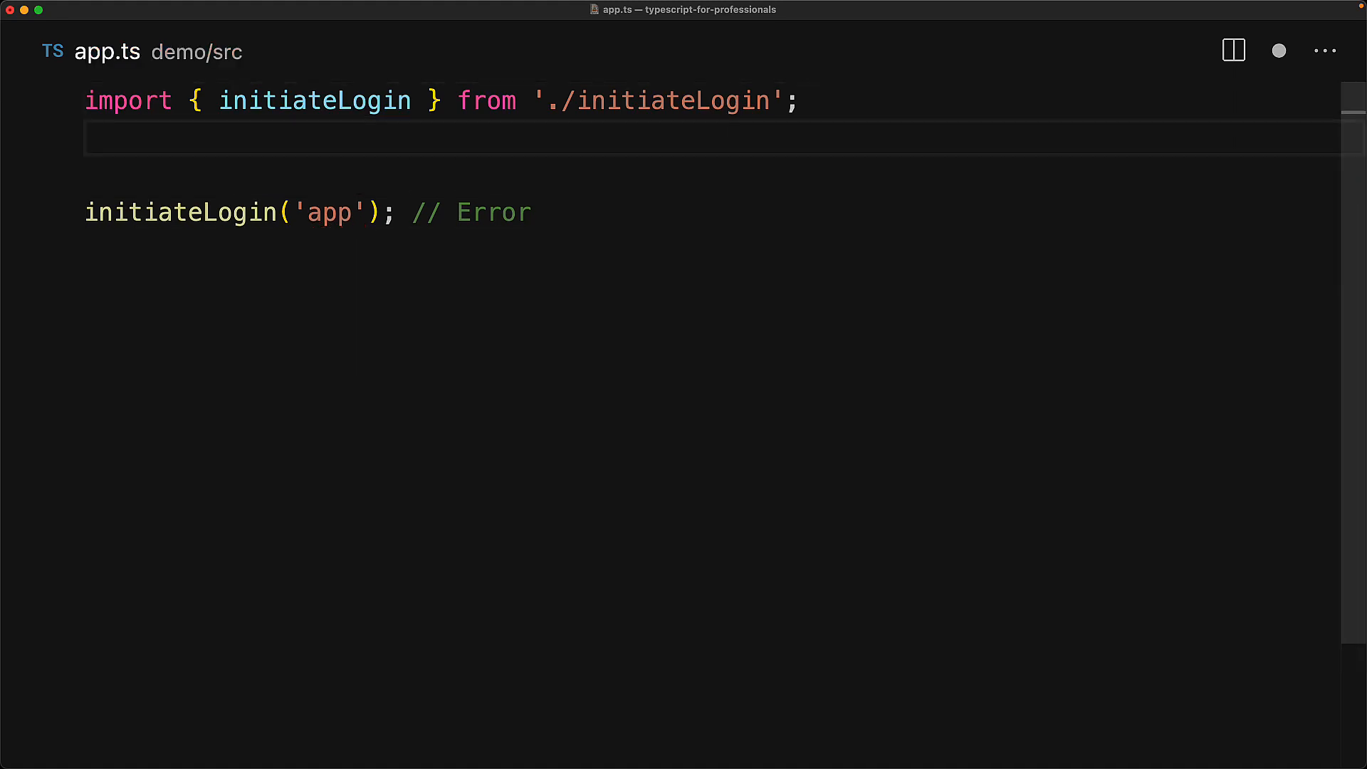
- Import LoginMode from './index' in app.ts and call initiateLogin(LoginMode.app)
text(import { LoginMode } from './index';)
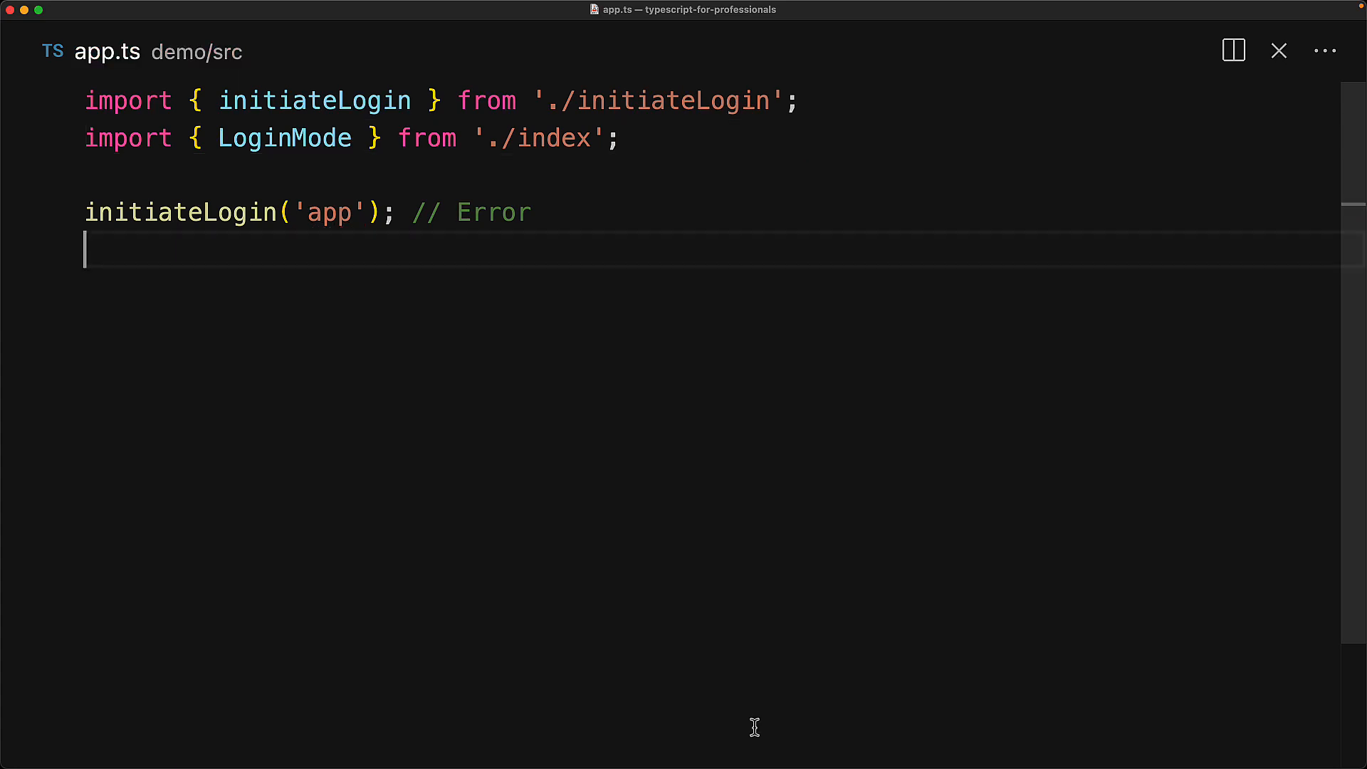
text(initiateLogin(LoginMode.app);)
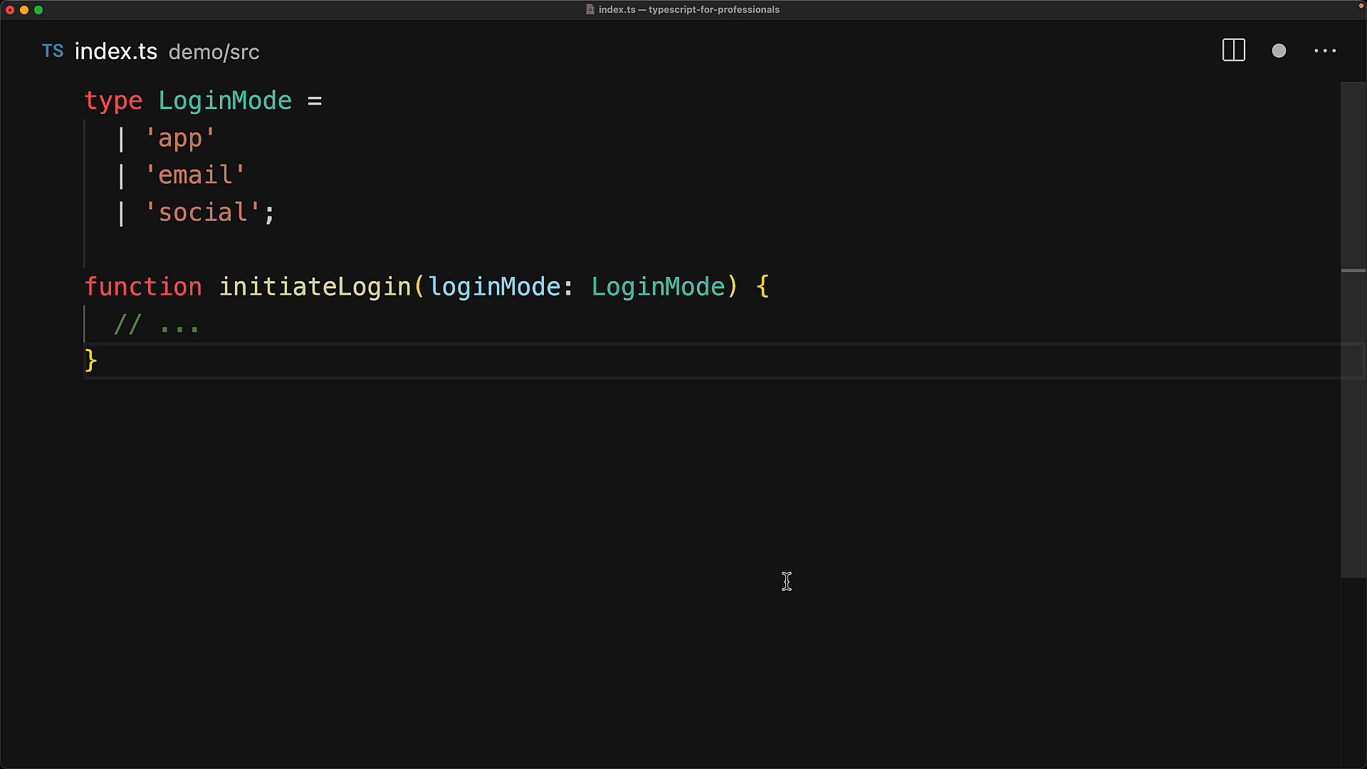
- Call initiateLogin('app') with a ✅ comment, then select 'app' to rename it
text(initiateLogin('app'); // ✅)
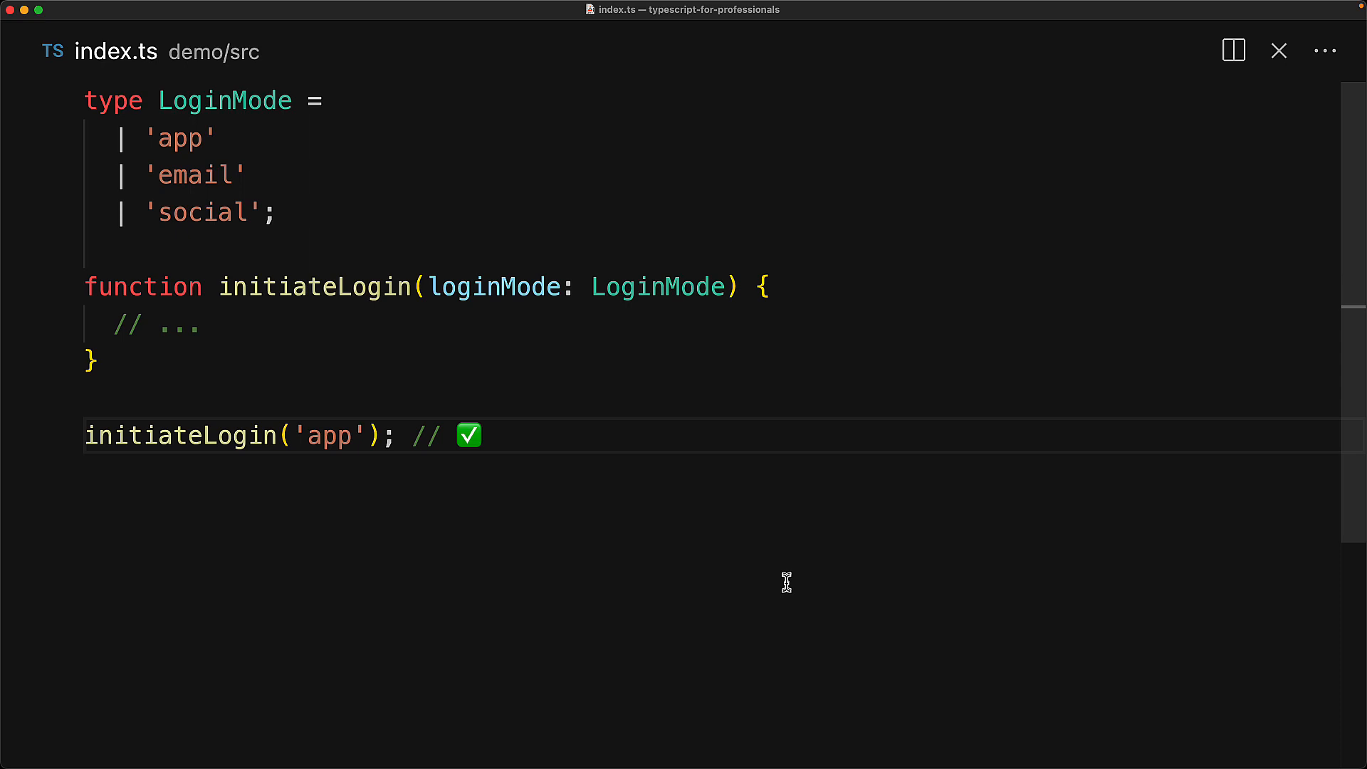
double_click(329, 436)
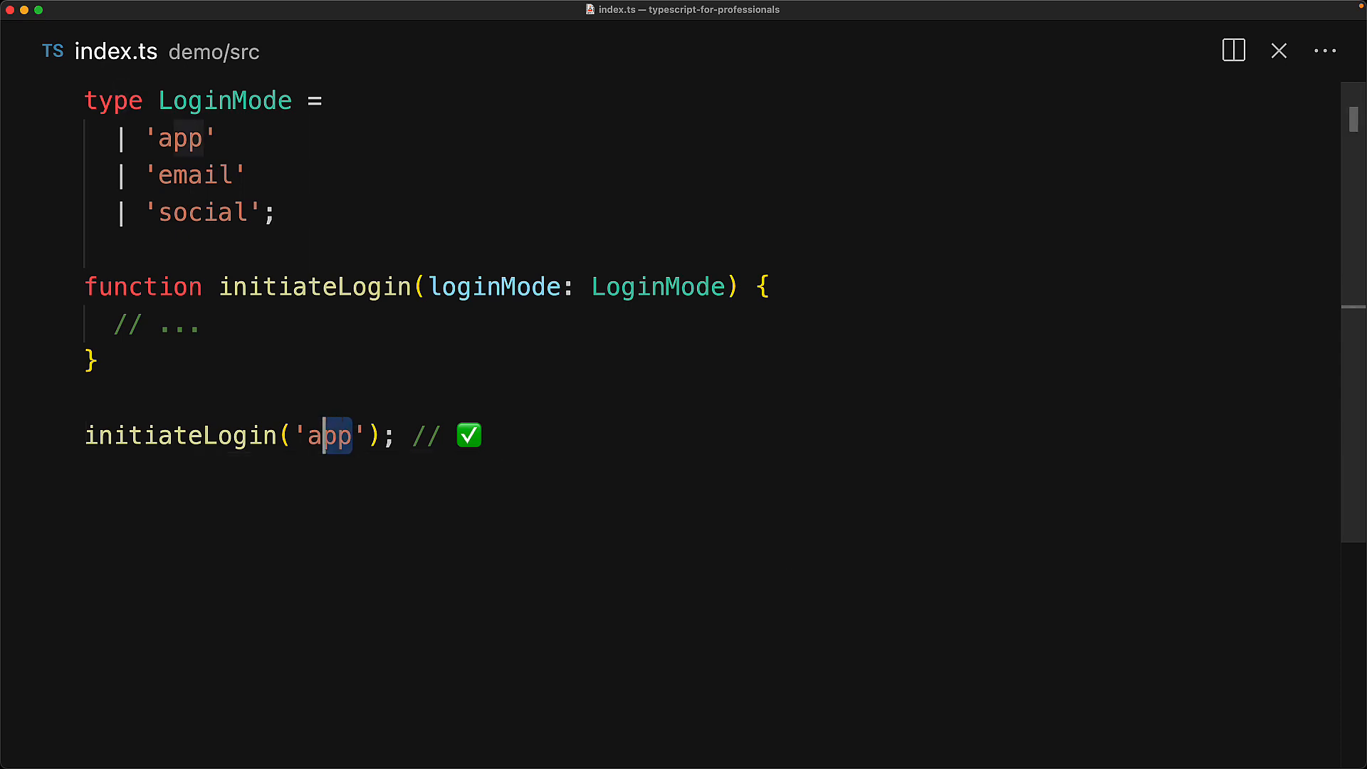
key(Backspace)
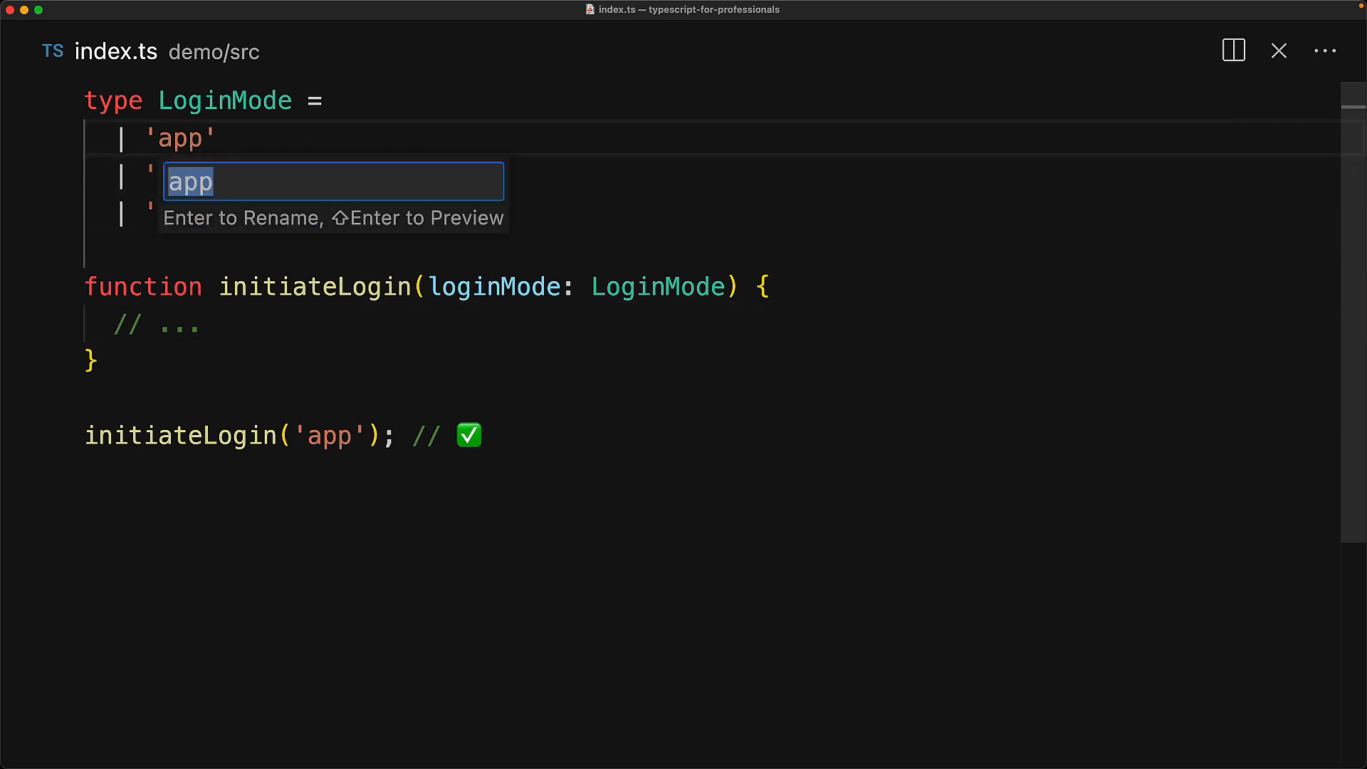
- Rename the 'app' value to device, then delete everything in index.ts
text(device)
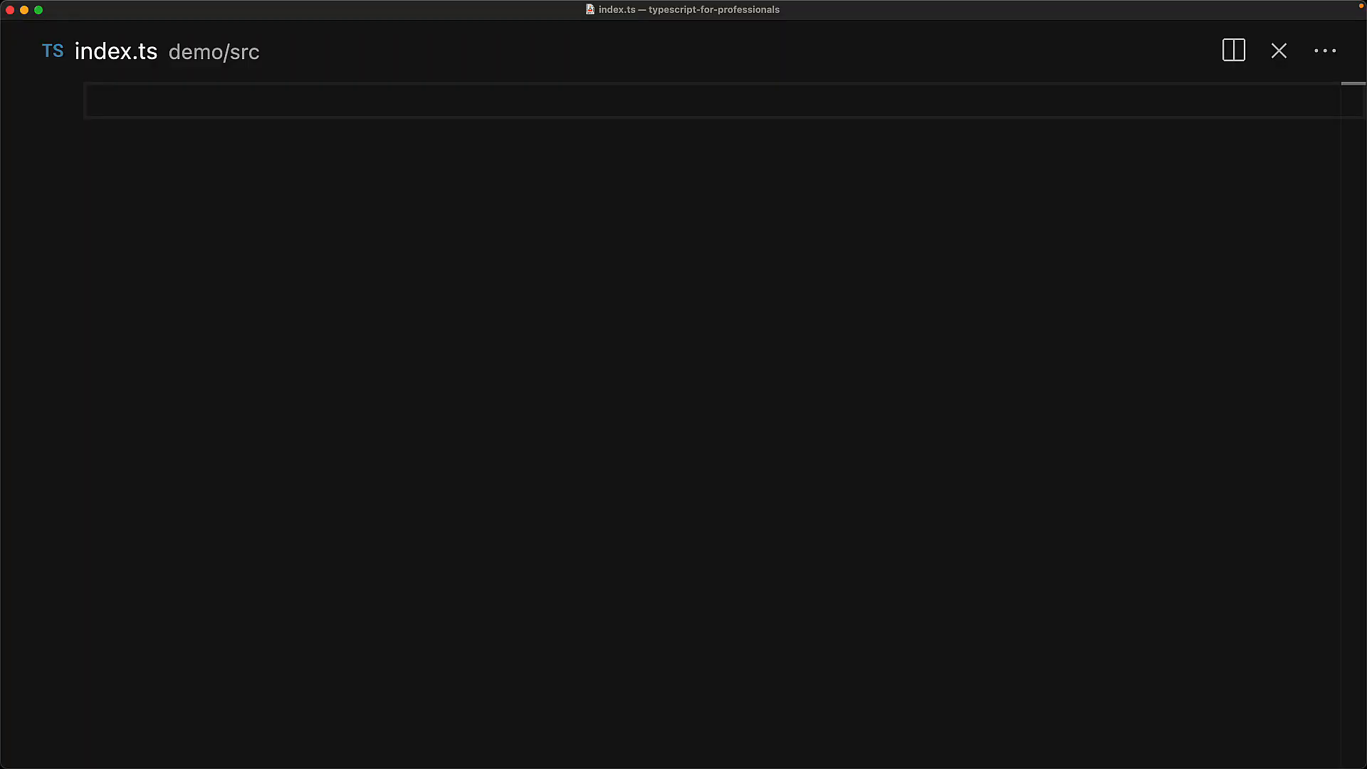
- Export LoginMode as an as-const object plus type LoginMode = keyof typeof LoginMode
text(evice: 'device',)
text(} as const;)
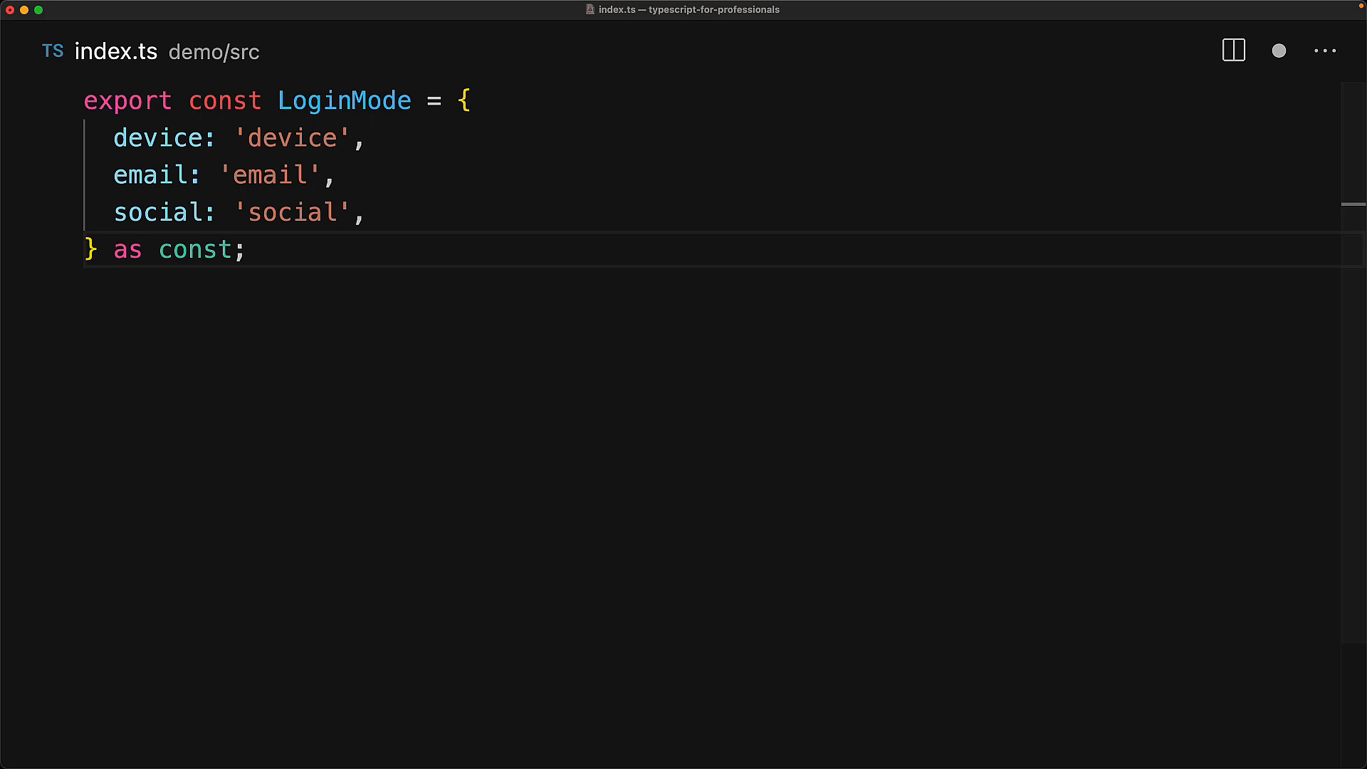
text(export type LoginMode = keyof typeof LoginMode;)
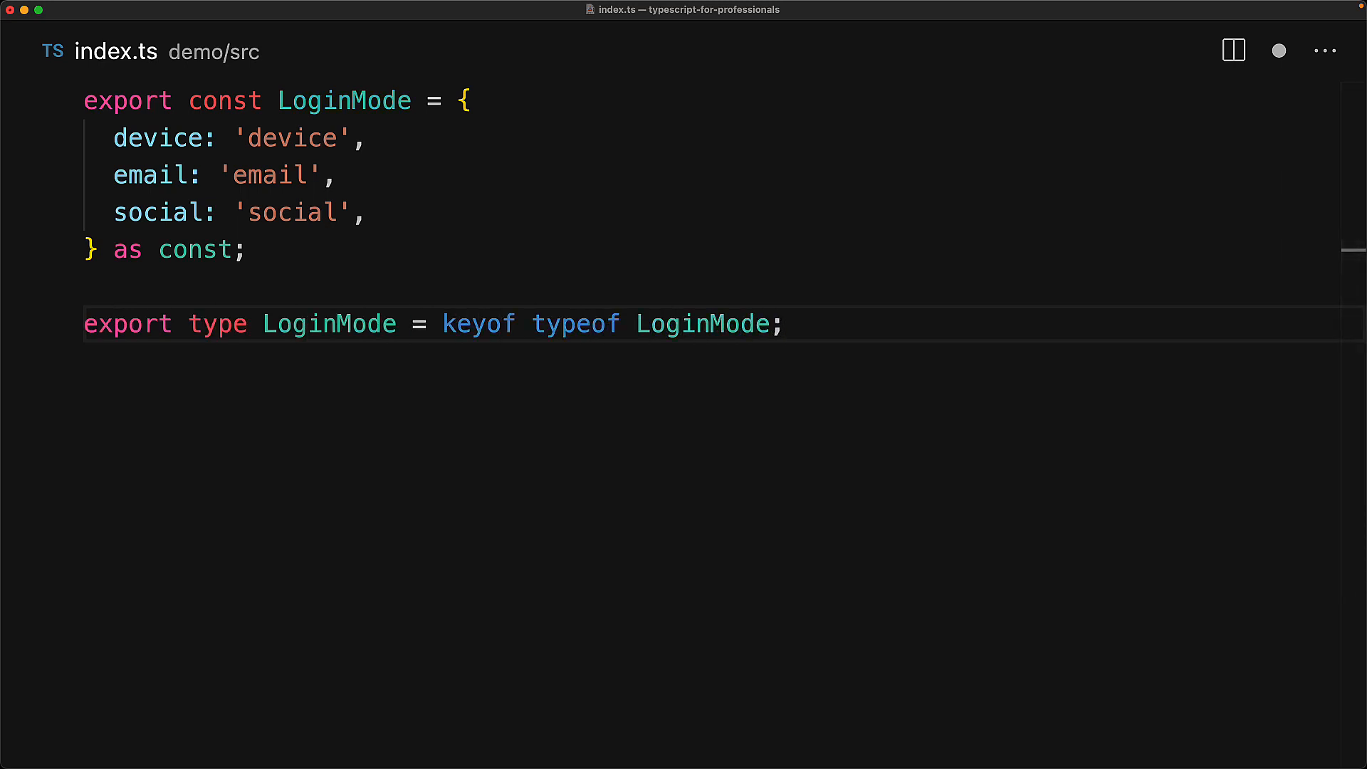
mouse_move(635, 379)
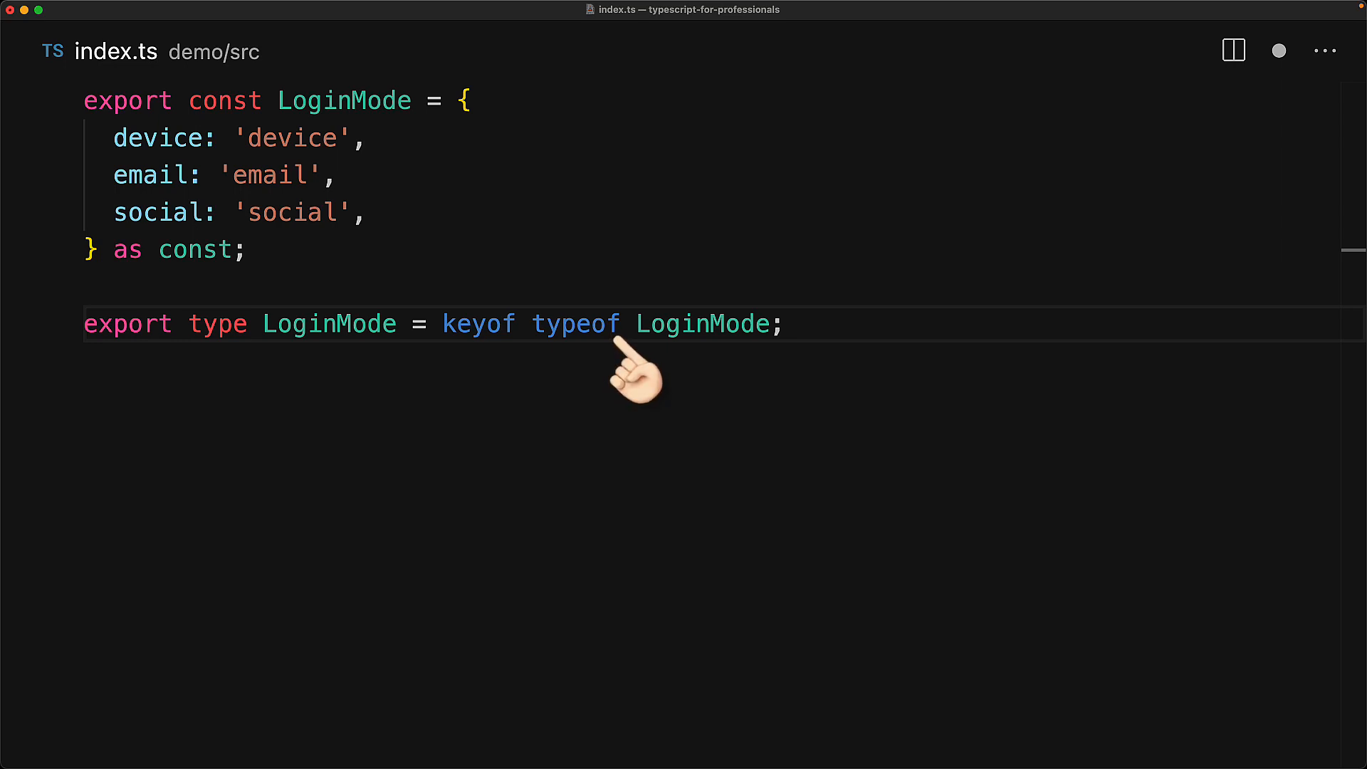
mouse_move(523, 366)
text(export function initiateLogin(mode: LoginMode) {)
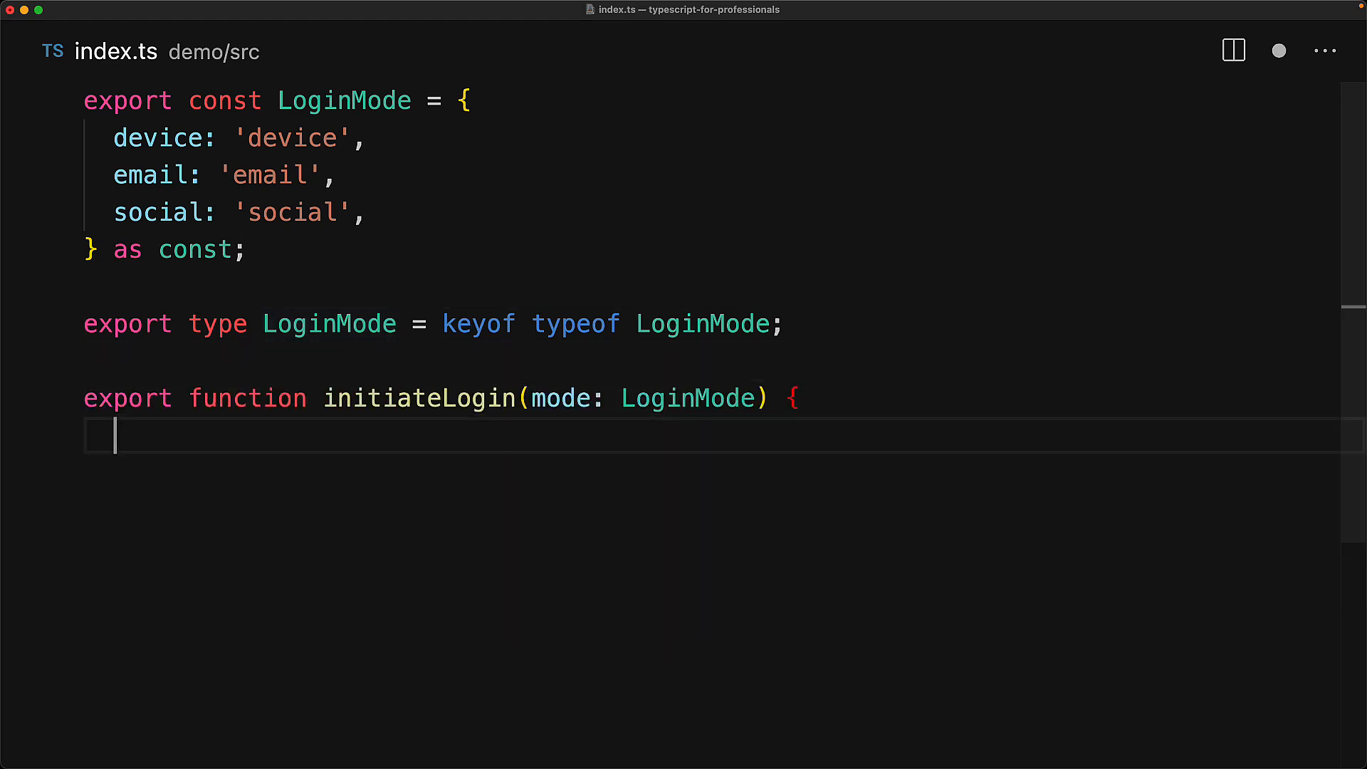
- Add the // ... body, initiateLogin('device') and LoginMode.device calls, and commented Object.keys(LoginMode)
text(// ...)
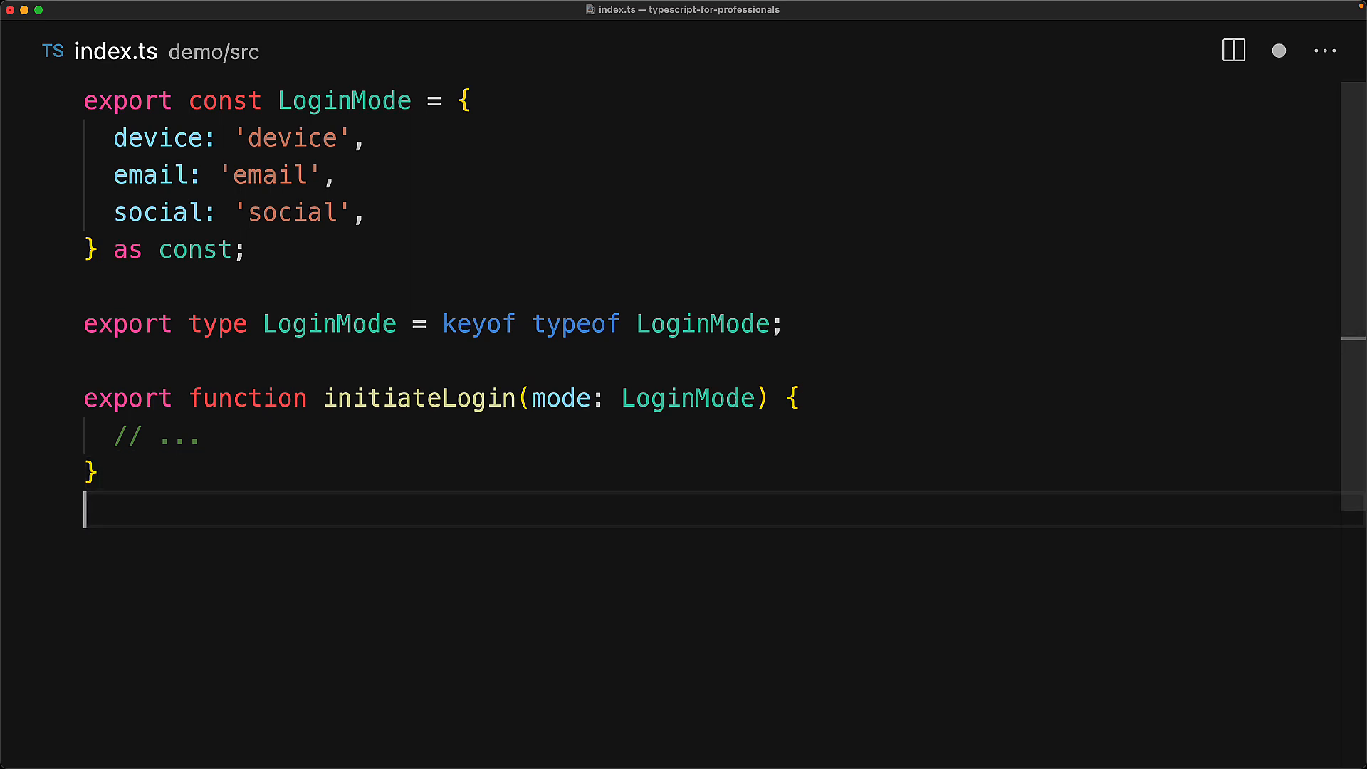
text(initiateLo)
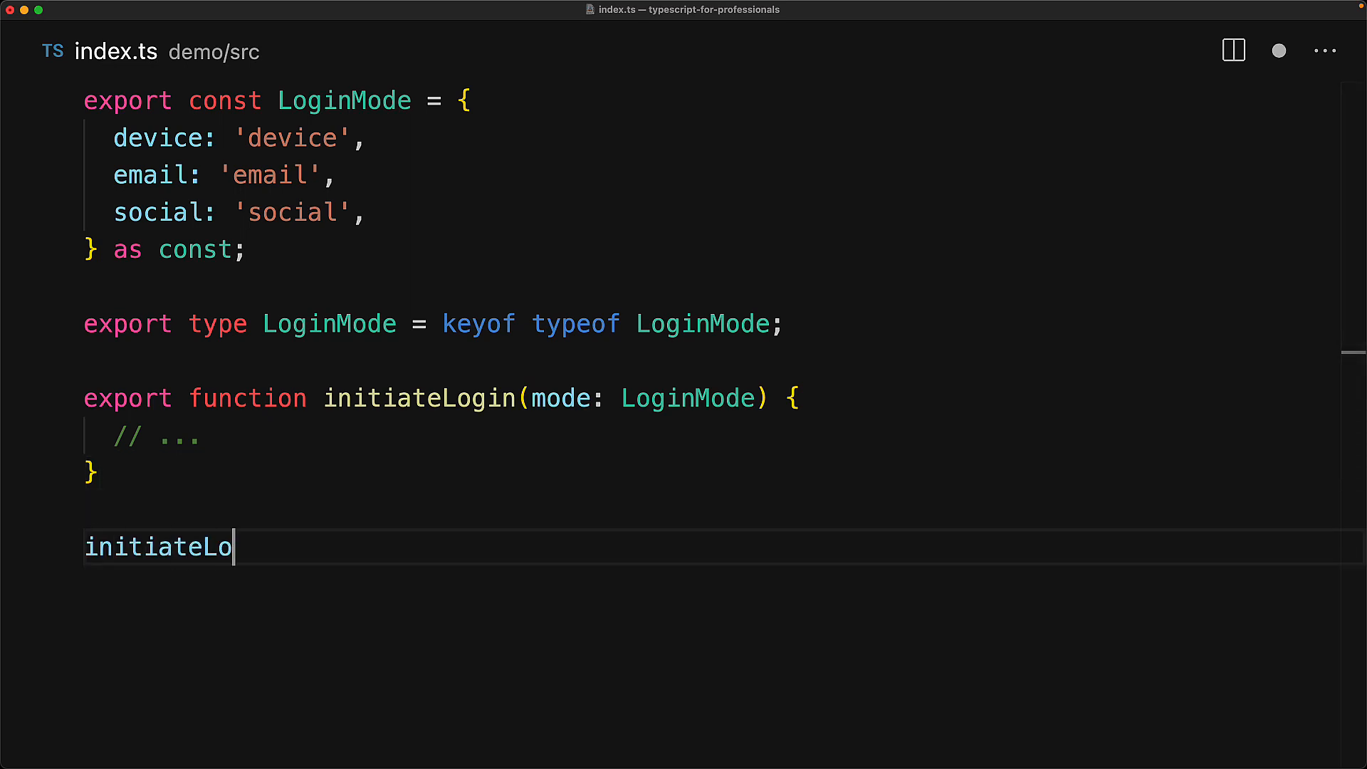
text(gin('device');)
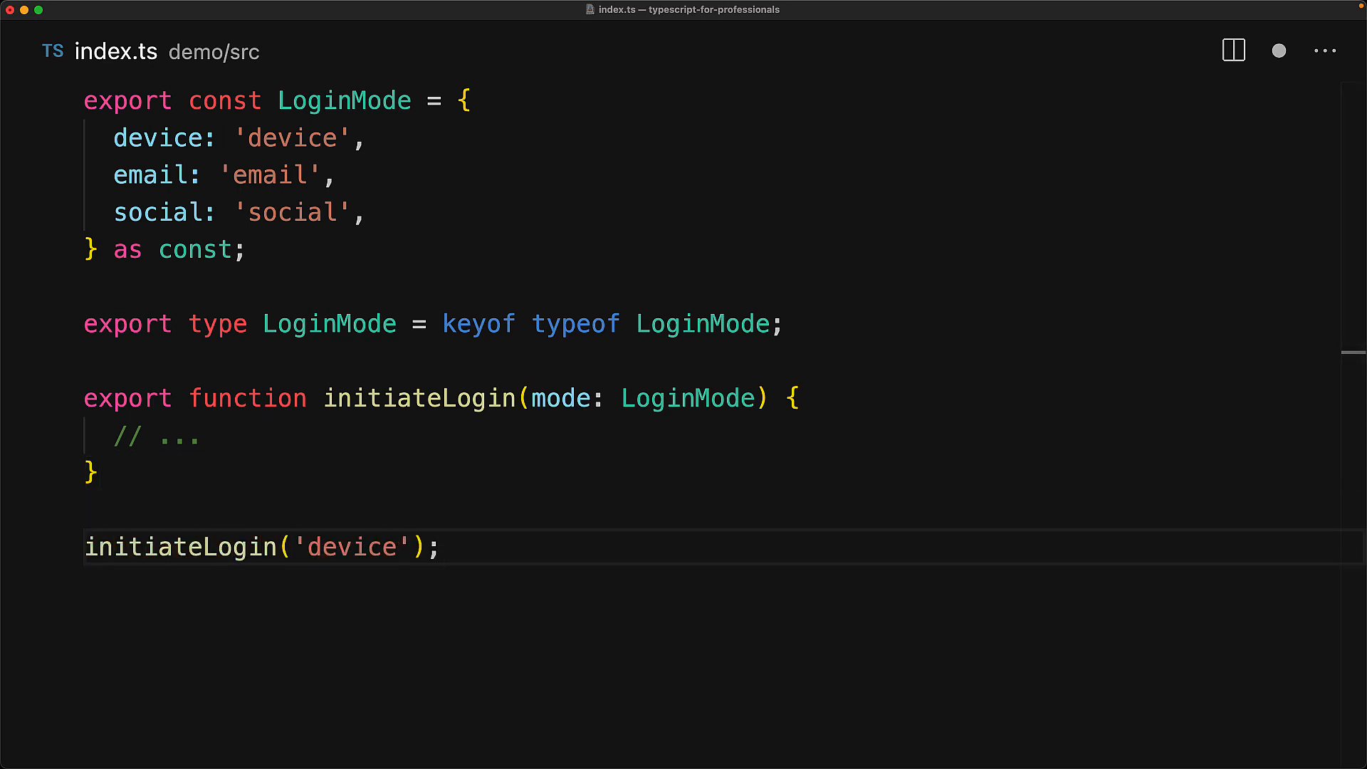
text(initiateLogin(LoginMode.device);)
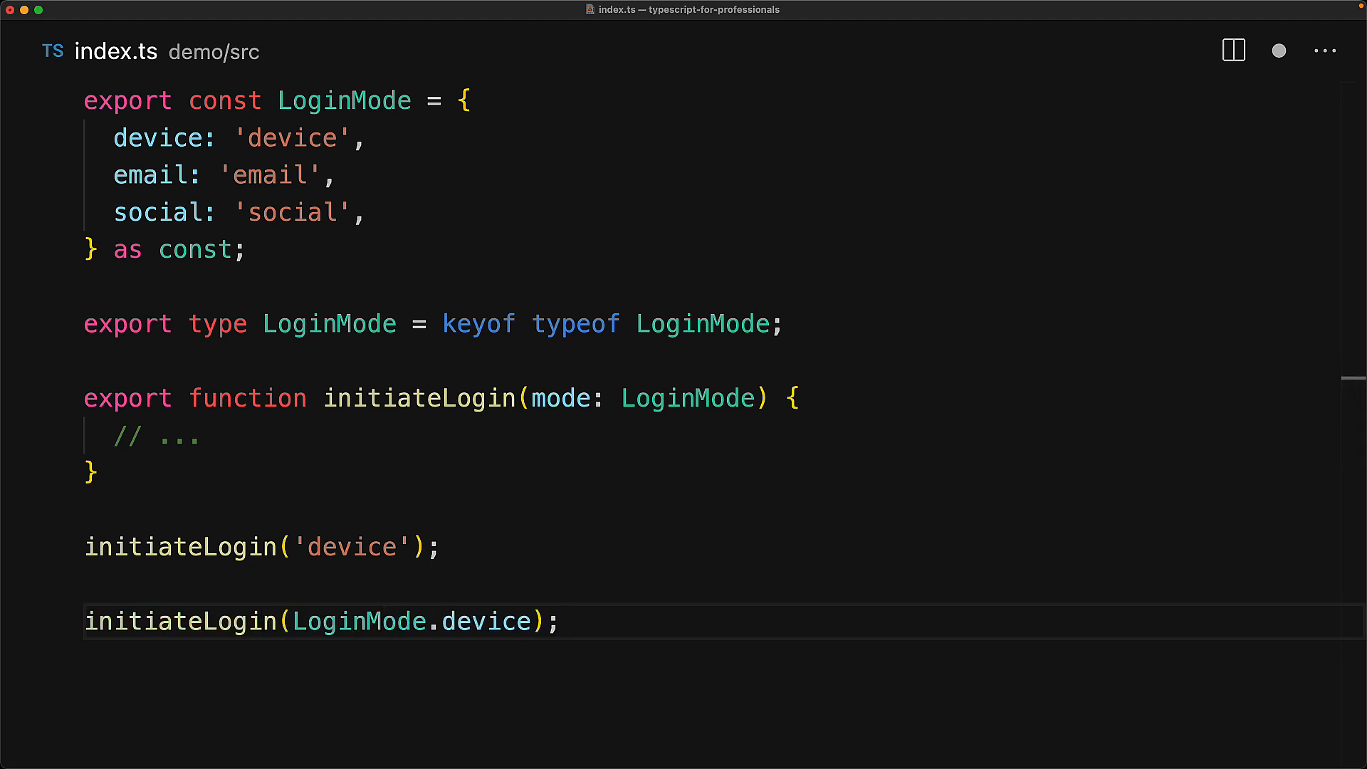
text(Object.keys(LoginMode); // ['device', 'email',)
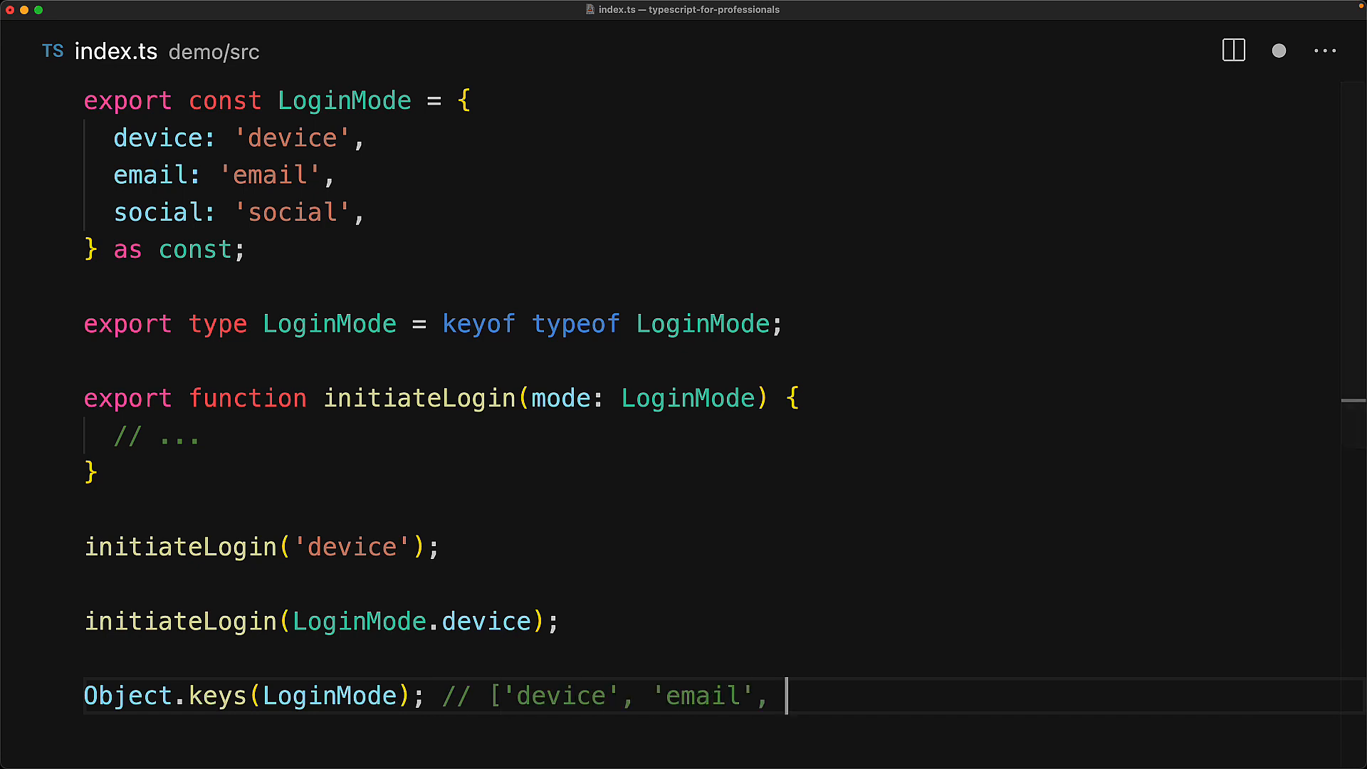
text('social'])
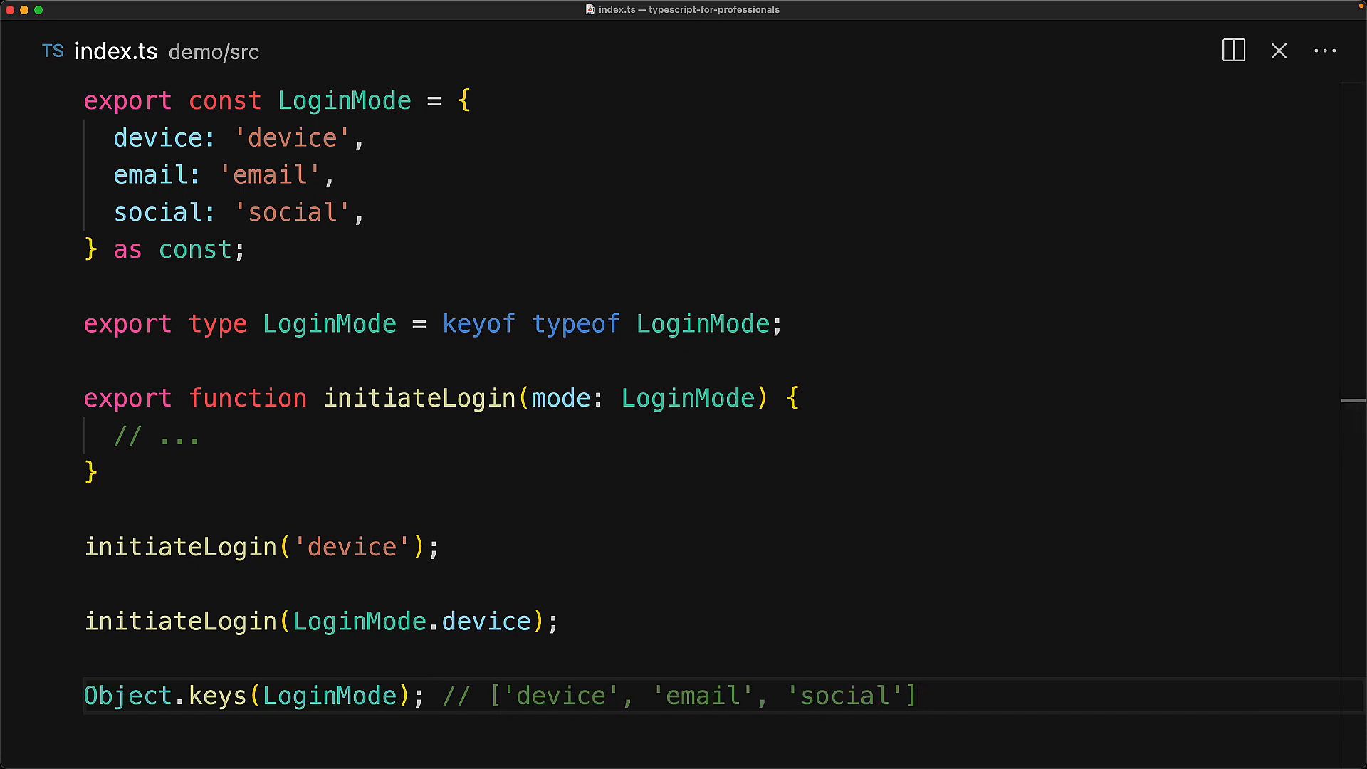